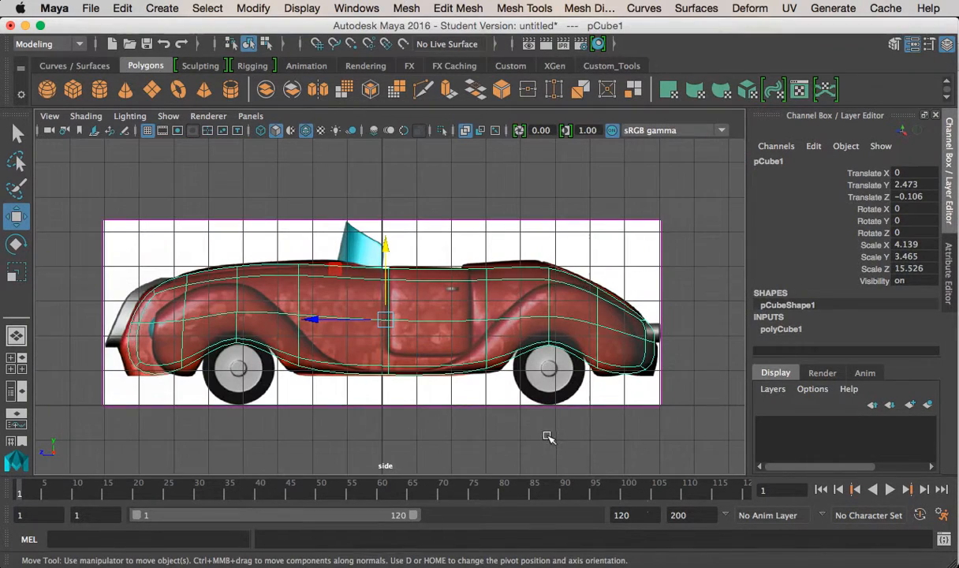
- Deselect the scaled car body cube pCube1 by clicking empty viewport space
left_click(207, 335)
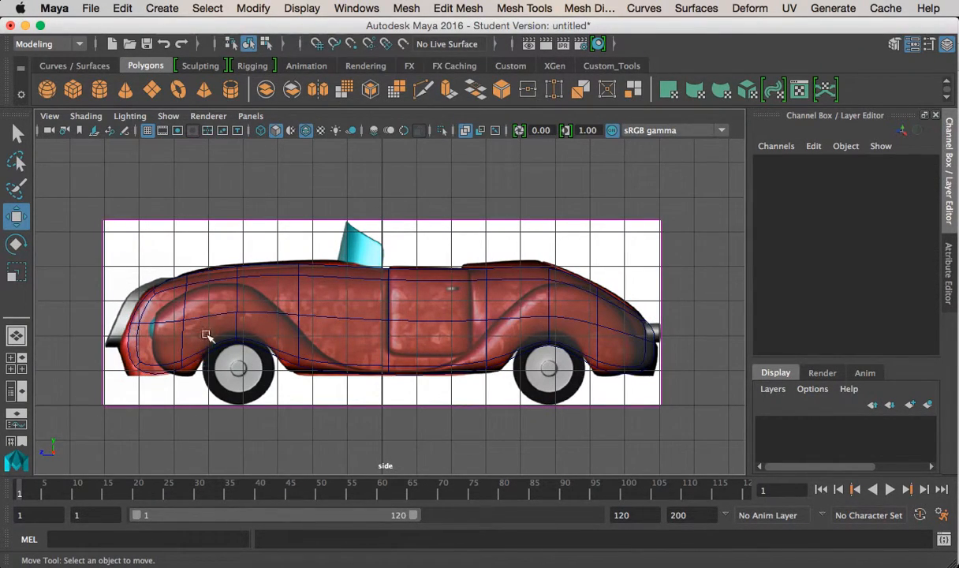
mouse_move(534, 346)
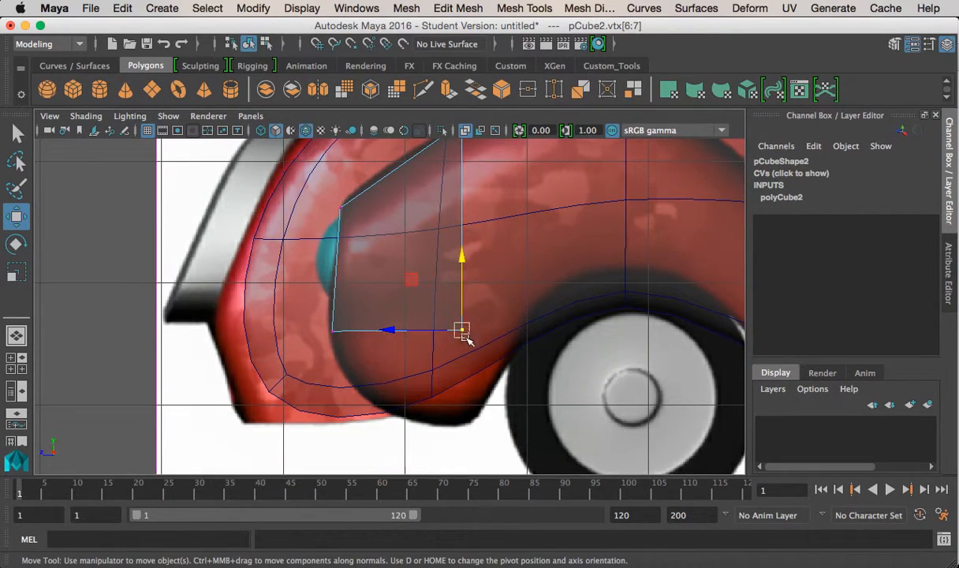
- Move and scale pCube2's vertices onto the fender's leading edge, upper curve and lower outline
left_click_drag(462, 330, 448, 422)
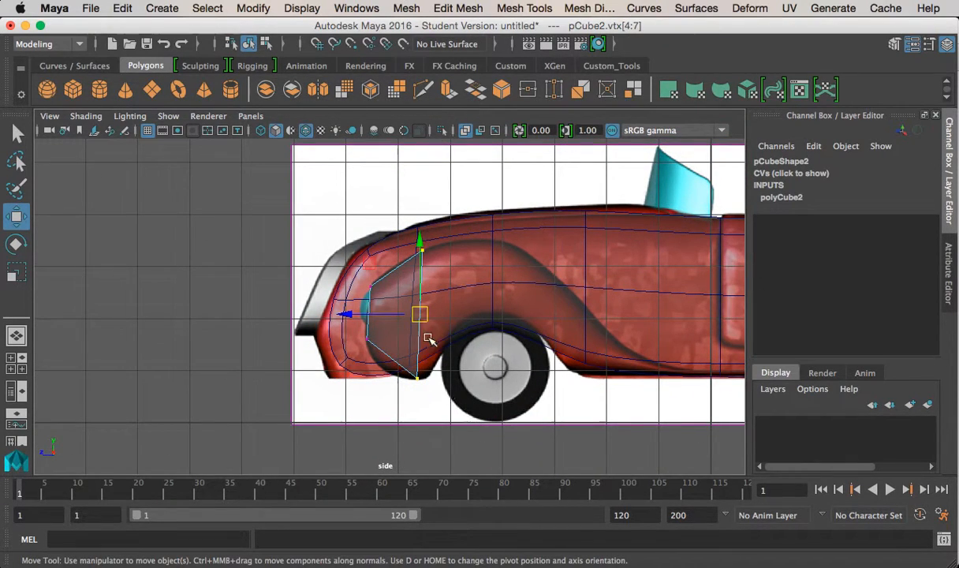
left_click(16, 271)
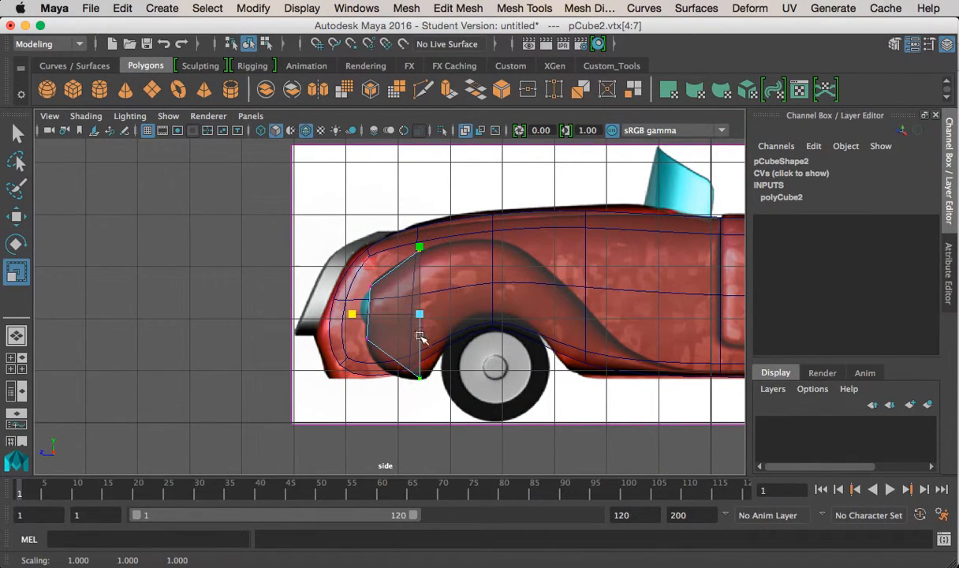
left_click(17, 217)
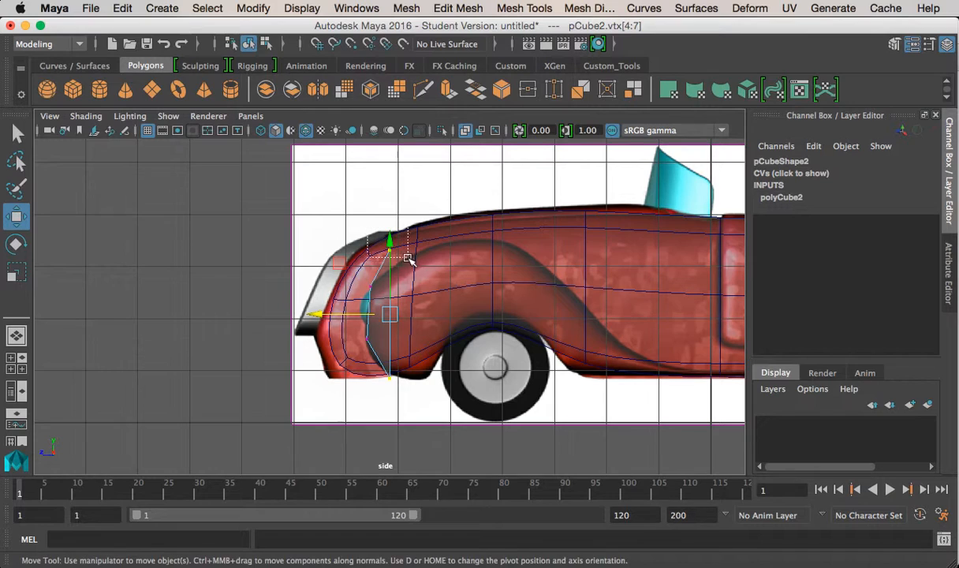
left_click_drag(390, 314, 390, 268)
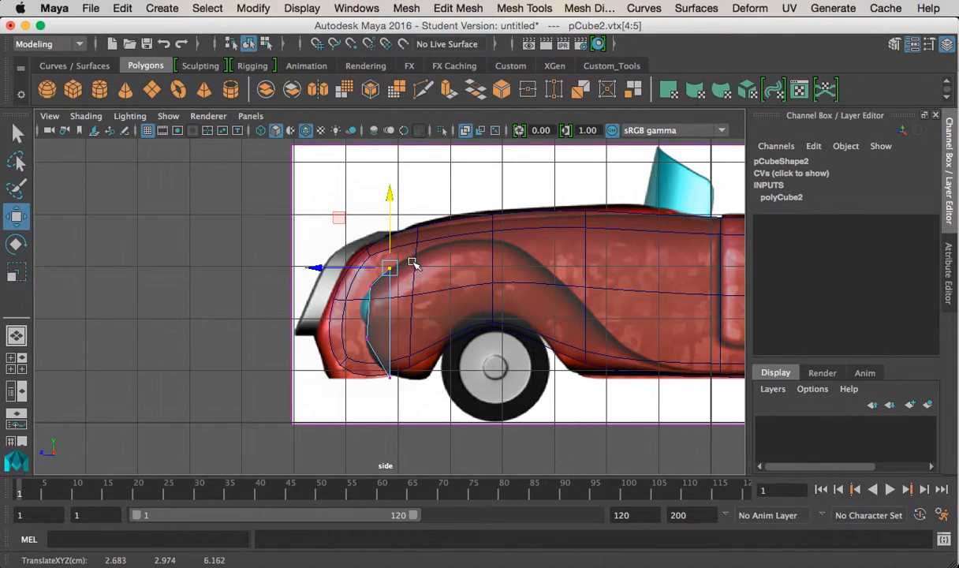
scroll("up", 3)
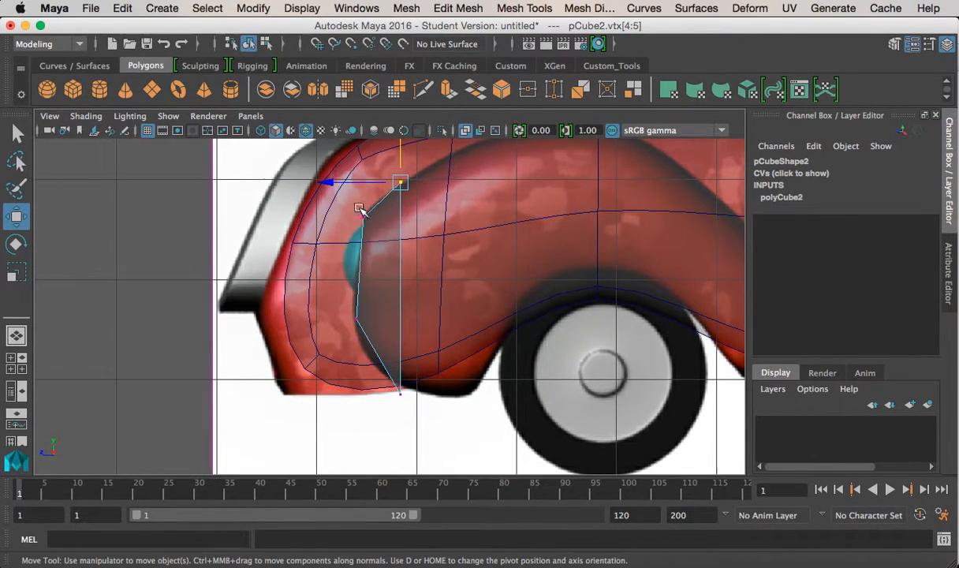
left_click_drag(400, 183, 363, 215)
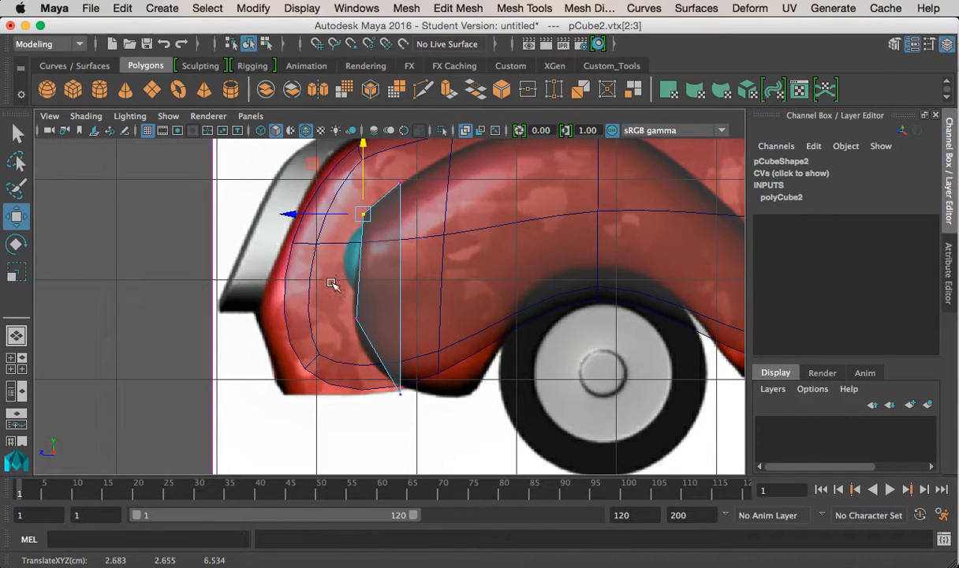
left_click(17, 272)
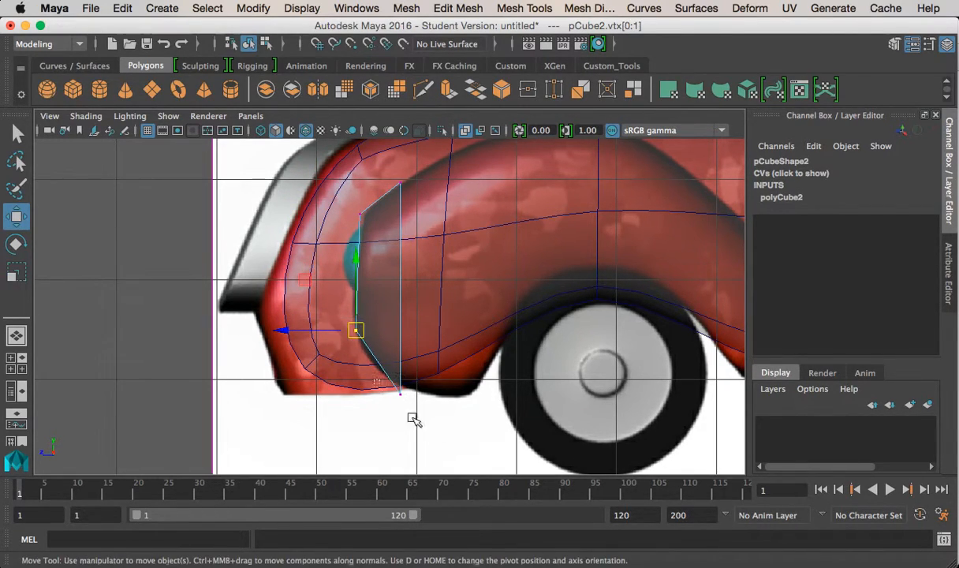
left_click_drag(356, 330, 400, 385)
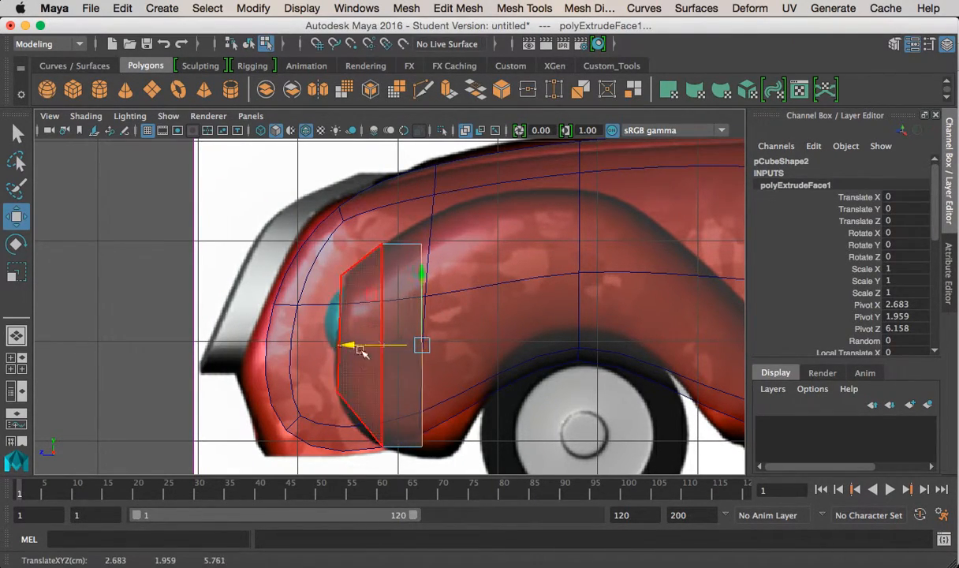
- Push back the first two extruded sections and scale them to the fender height
left_click_drag(423, 274, 423, 266)
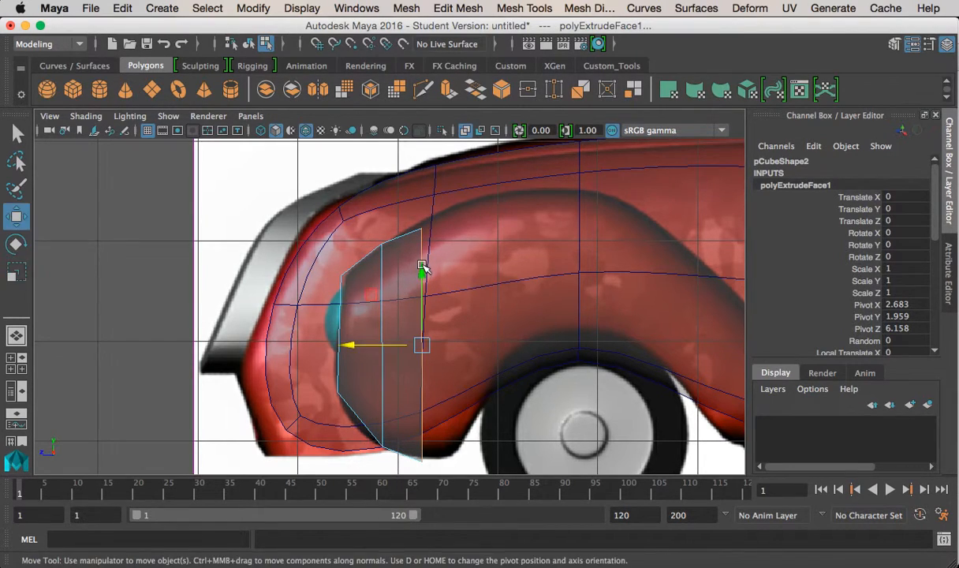
left_click(16, 272)
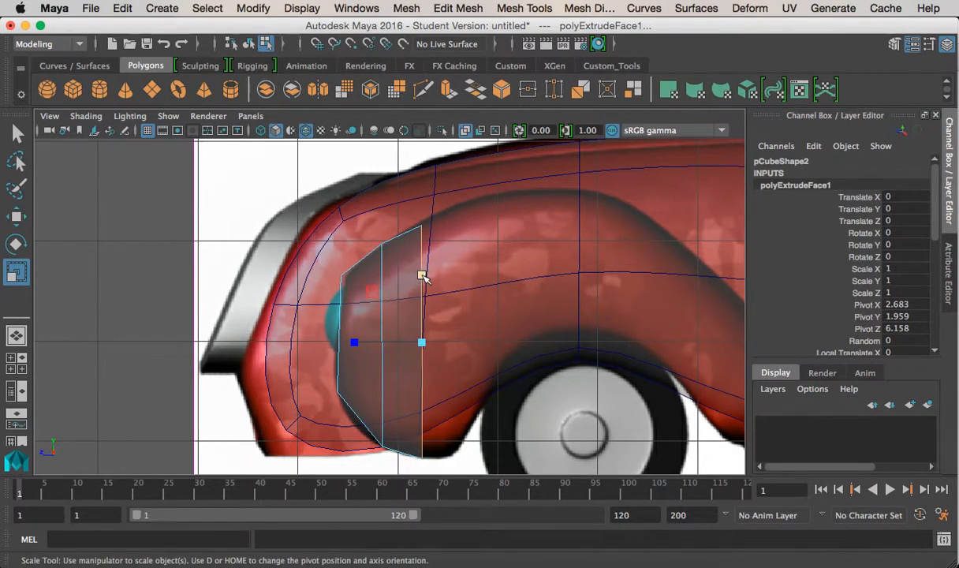
left_click(17, 216)
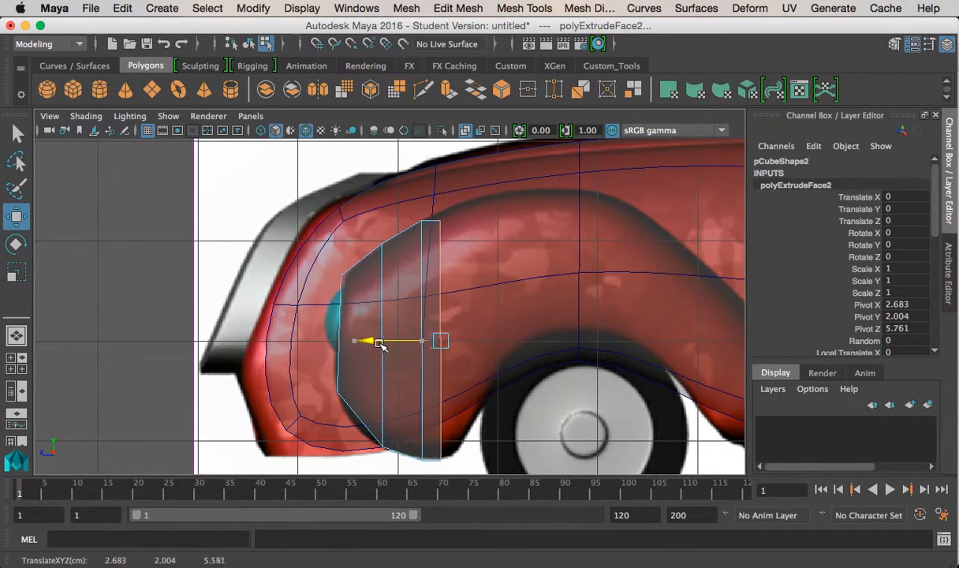
left_click(18, 273)
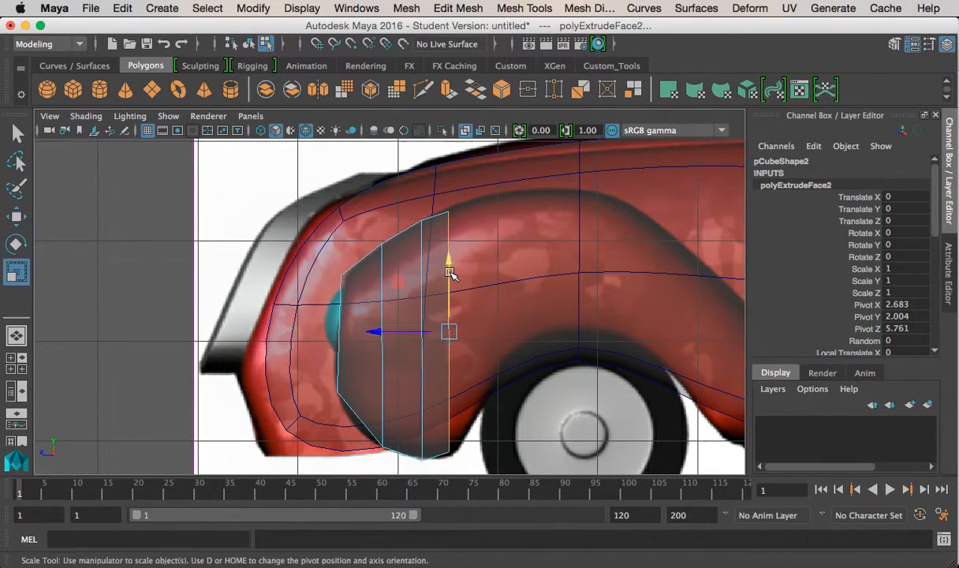
left_click(17, 217)
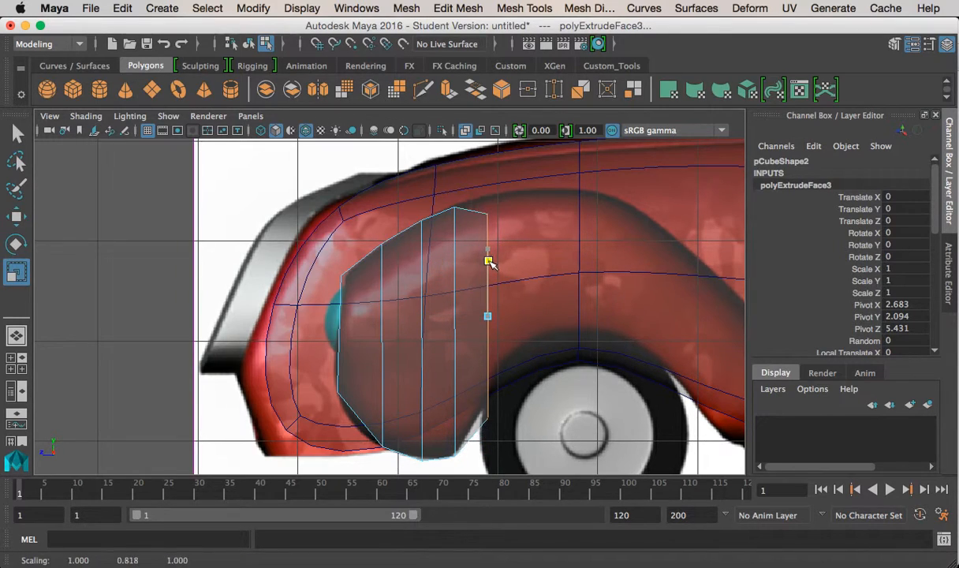
- Scale the third, fourth and fifth extruded sections to match the wheel arch
left_click_drag(487, 264, 487, 227)
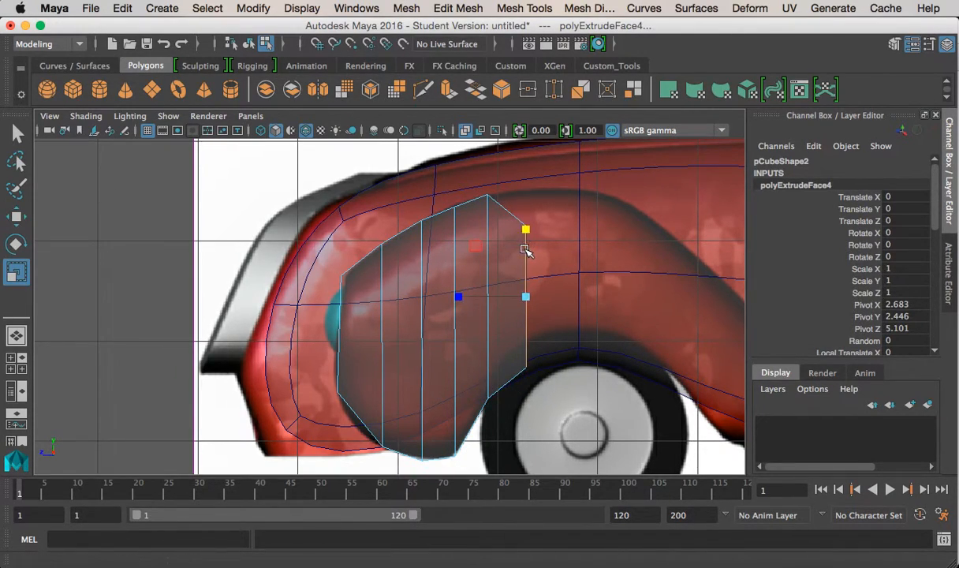
left_click_drag(527, 229, 526, 194)
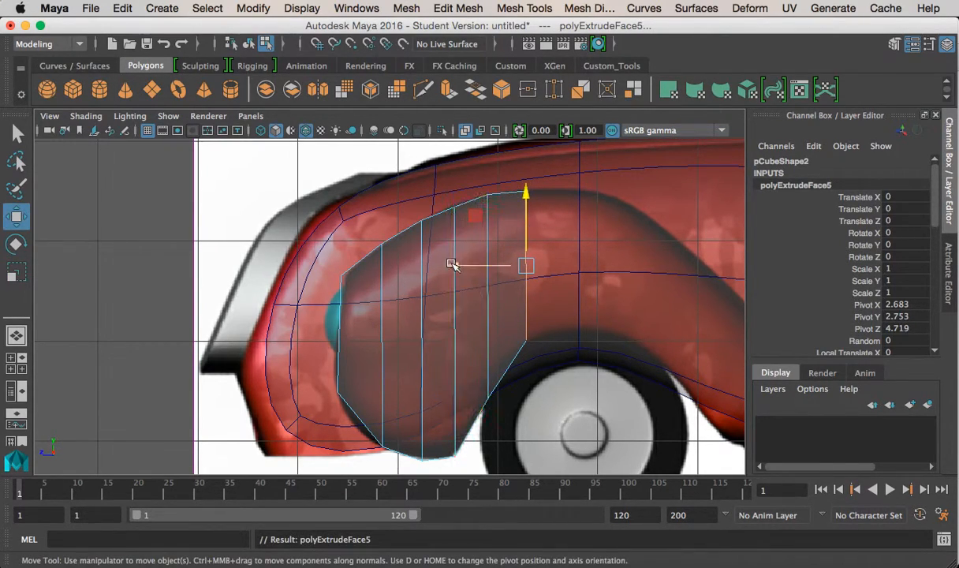
left_click(17, 271)
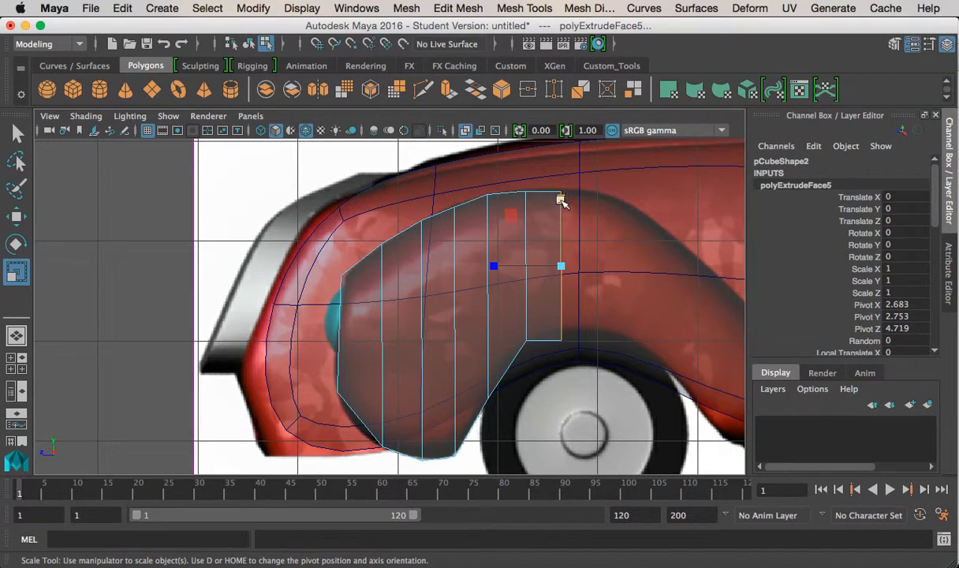
left_click(17, 217)
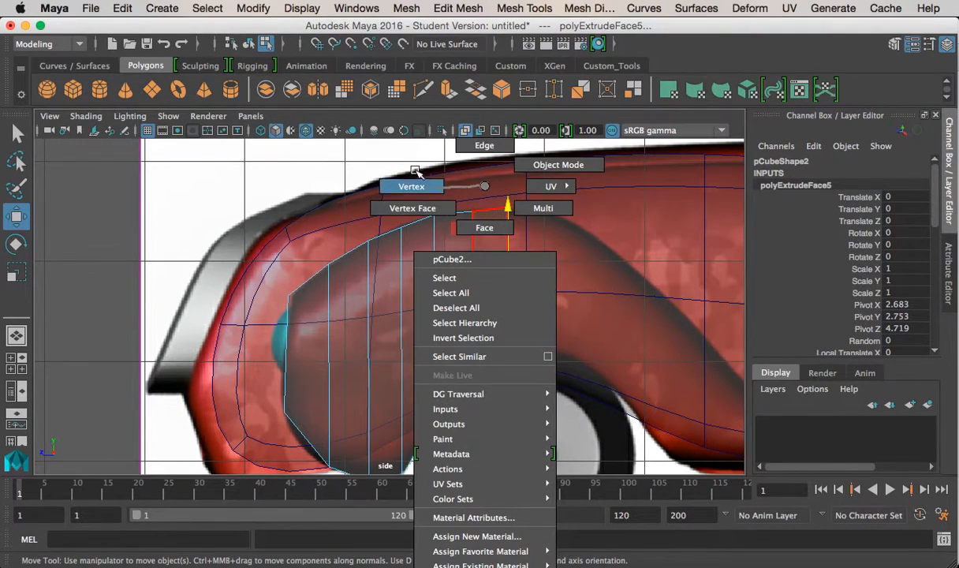
- Switch pCube2 to face selection mode to pick the rear end face
left_click(411, 186)
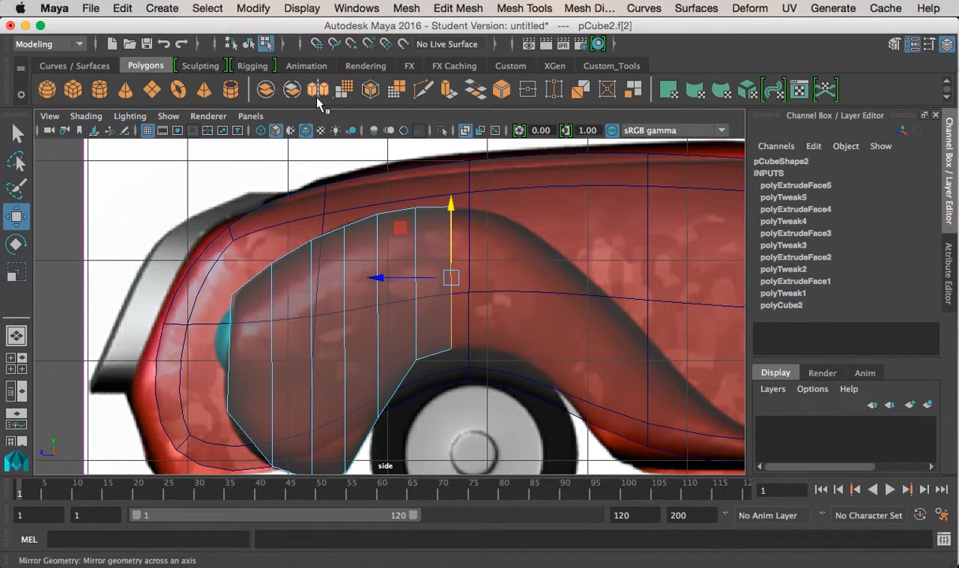
- Extrude end faces along the front wheel arch, shrinking and lowering them toward the underside
left_click(318, 89)
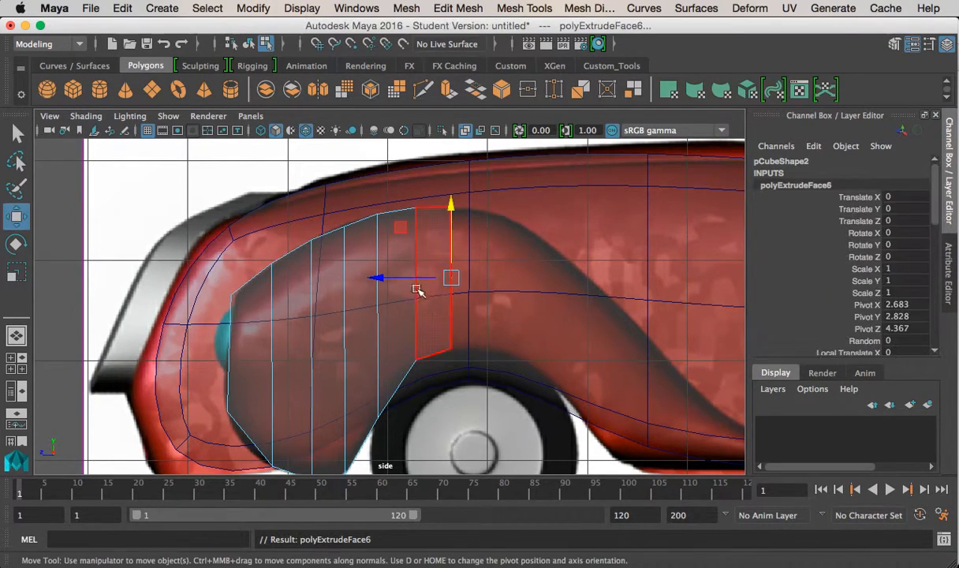
left_click(16, 272)
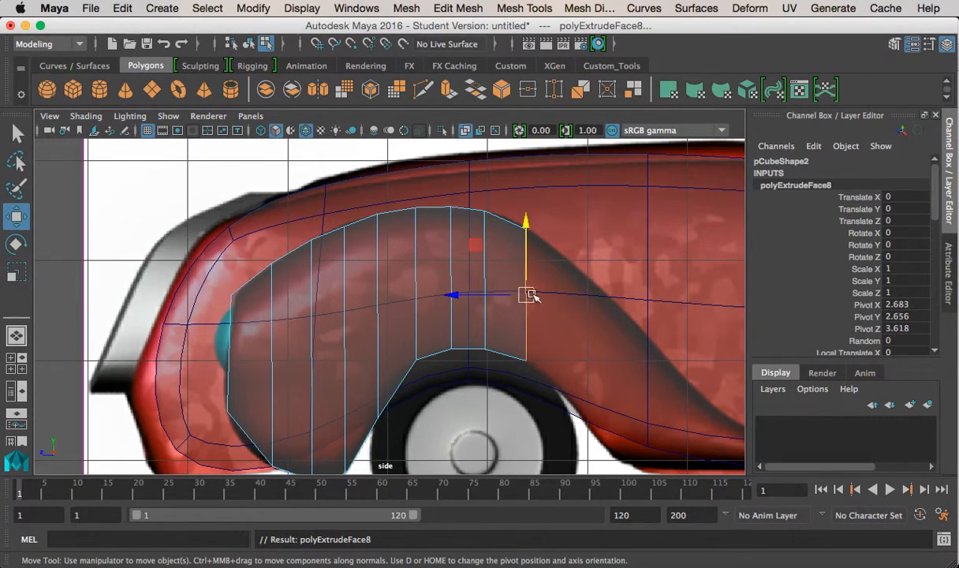
left_click_drag(527, 294, 558, 316)
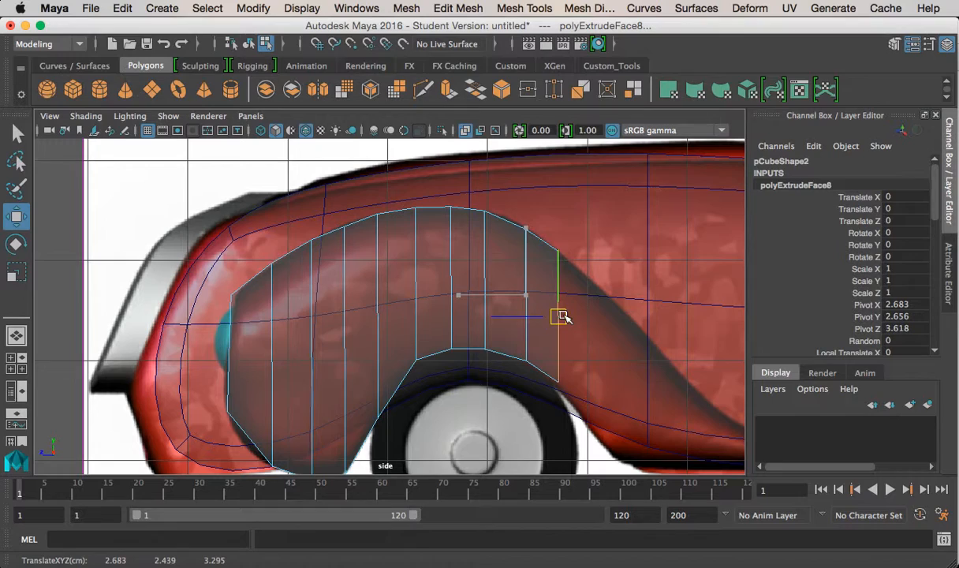
left_click_drag(556, 316, 592, 351)
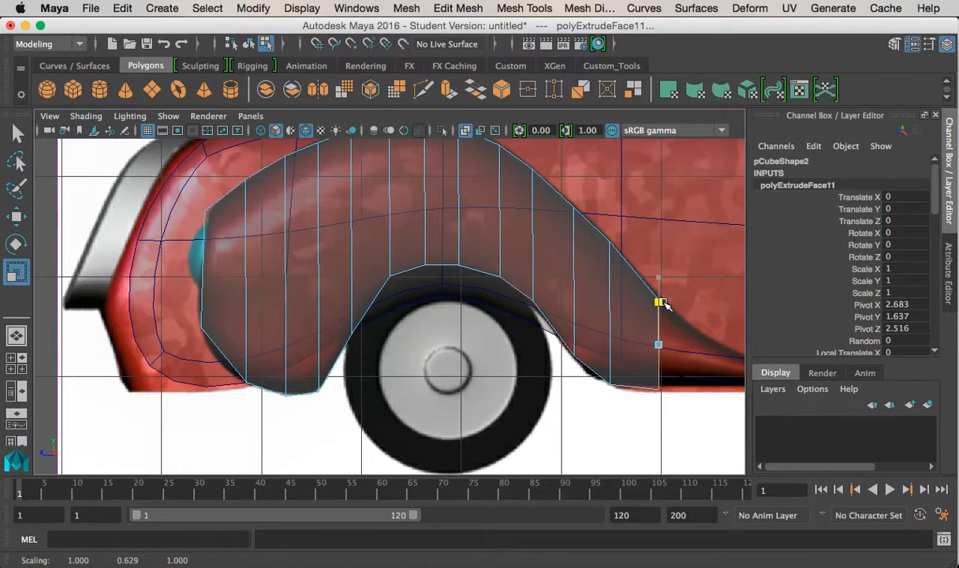
left_click_drag(658, 303, 692, 349)
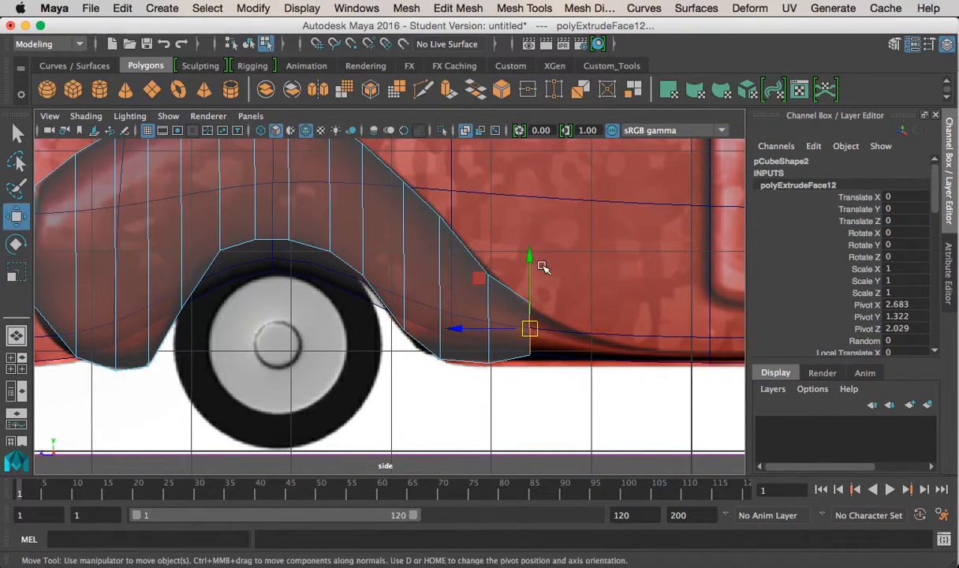
left_click_drag(531, 329, 530, 263)
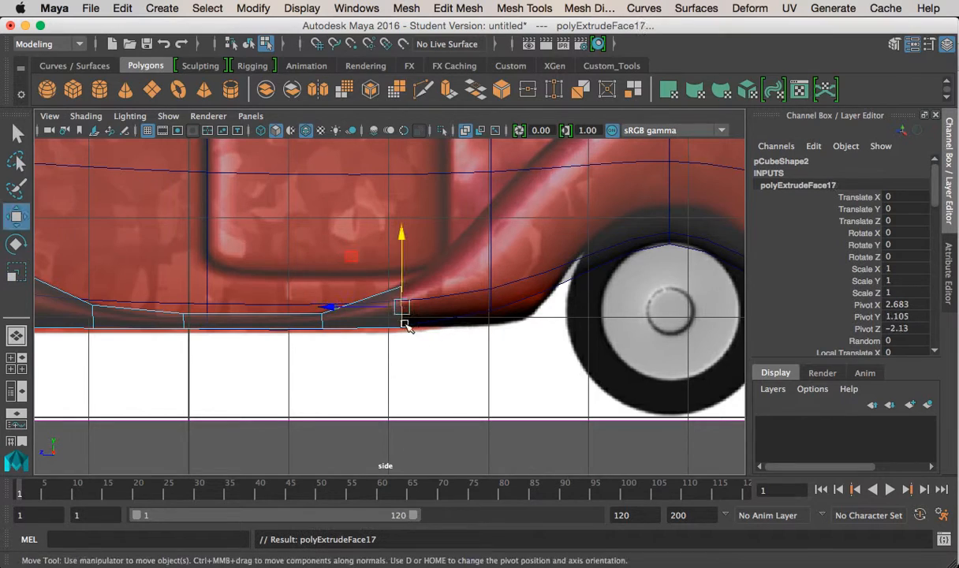
- Move the new segment along the lower body edge and stretch its end face taller
left_click_drag(403, 308, 505, 308)
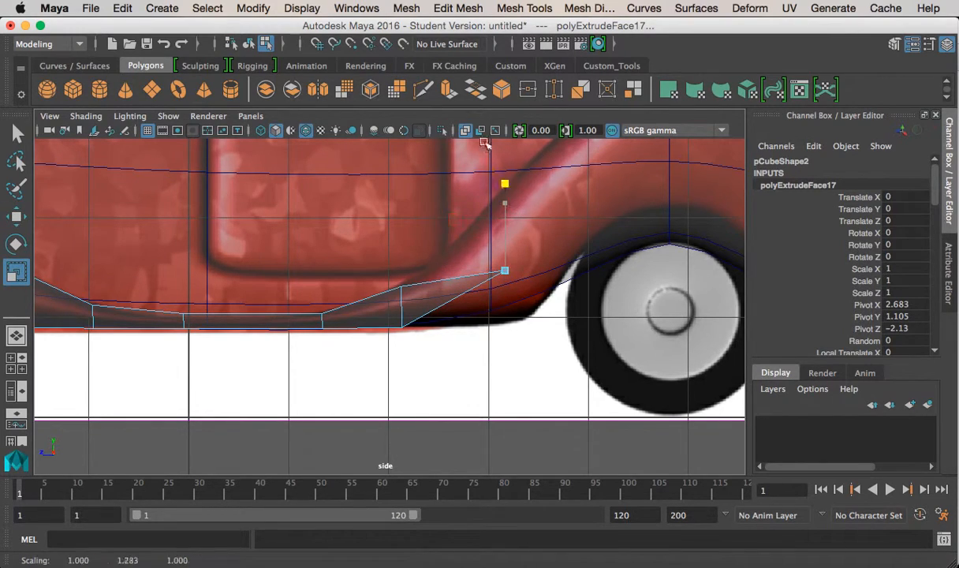
left_click_drag(505, 184, 505, 203)
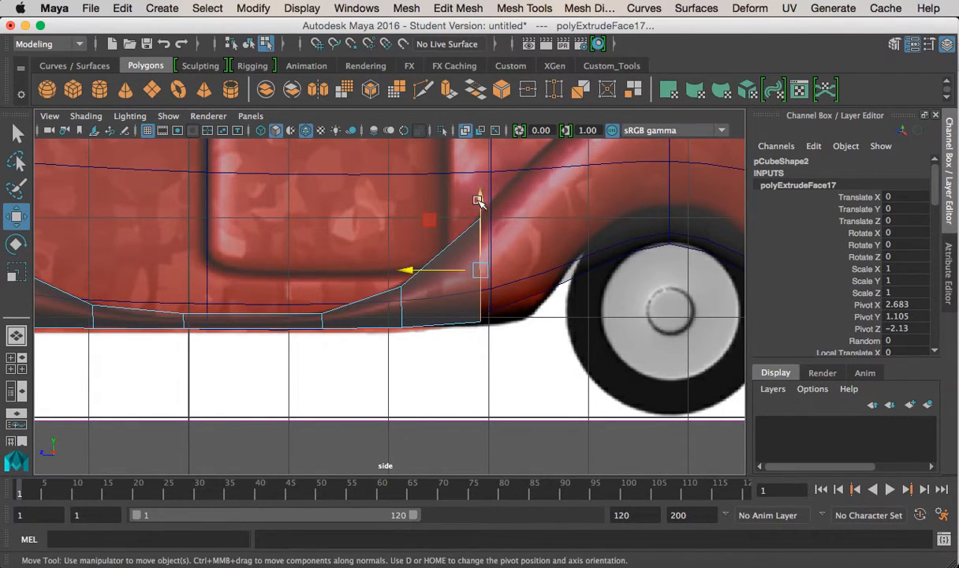
left_click(17, 272)
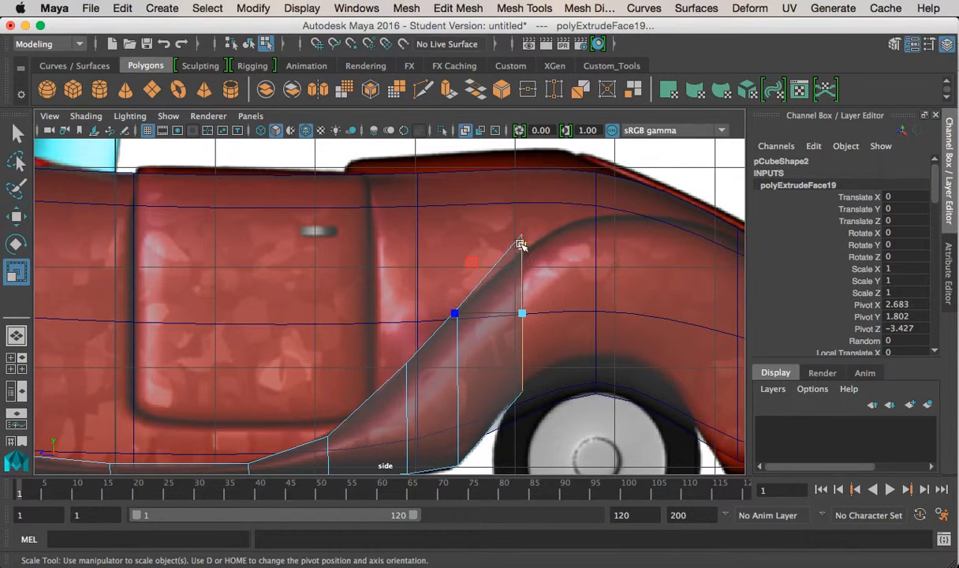
- Extrude segments up over the rear wheel, flatten along the arch top, then lower behind it
left_click(17, 216)
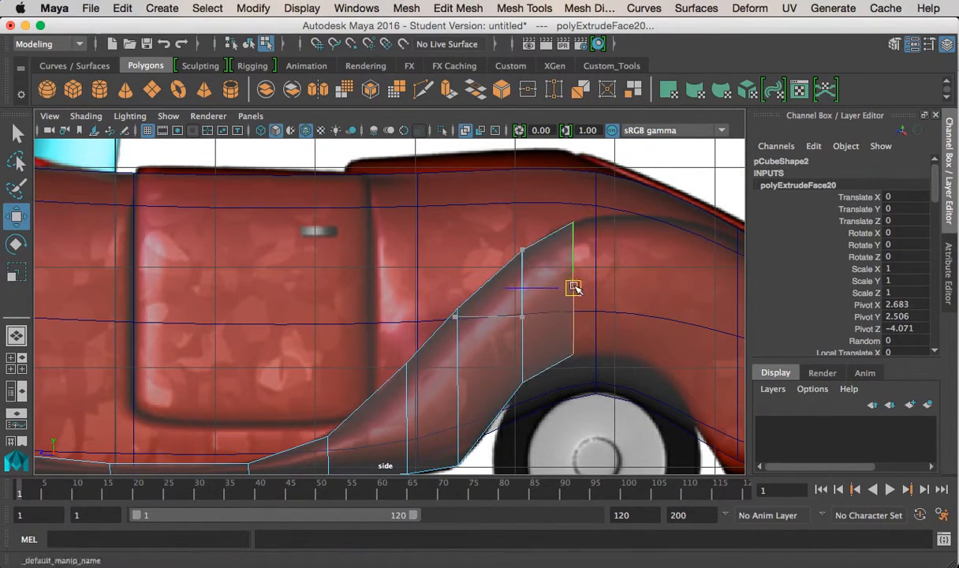
left_click_drag(575, 287, 576, 219)
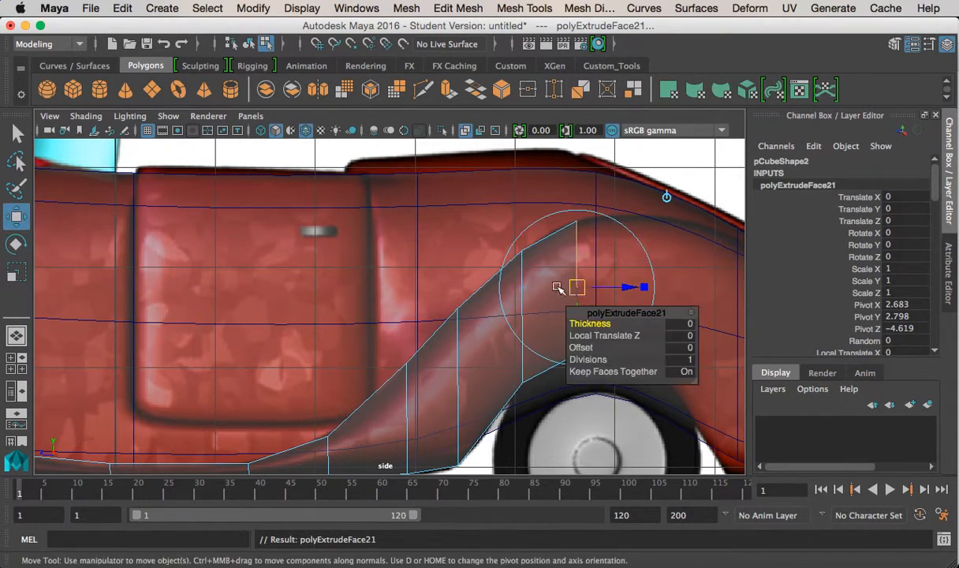
left_click(16, 272)
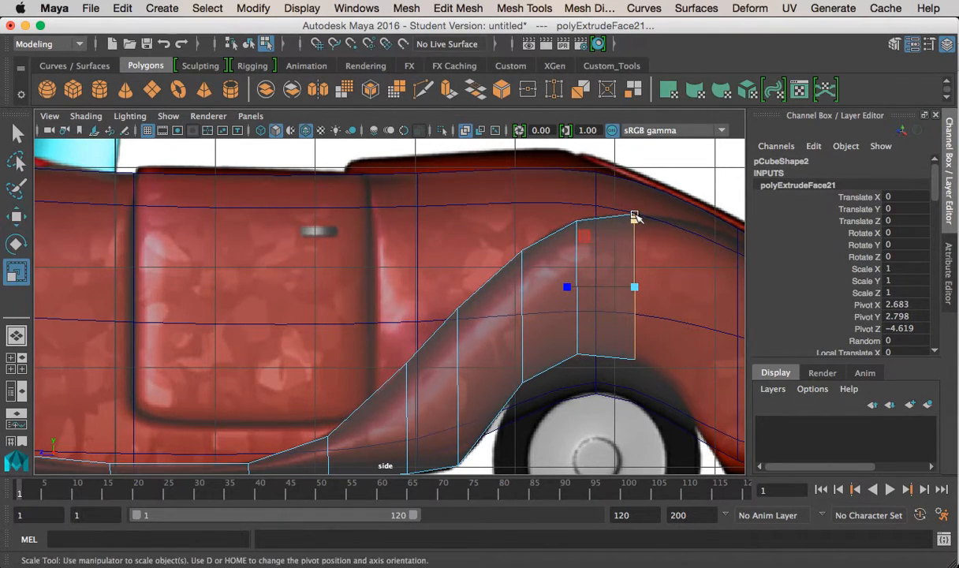
left_click(16, 215)
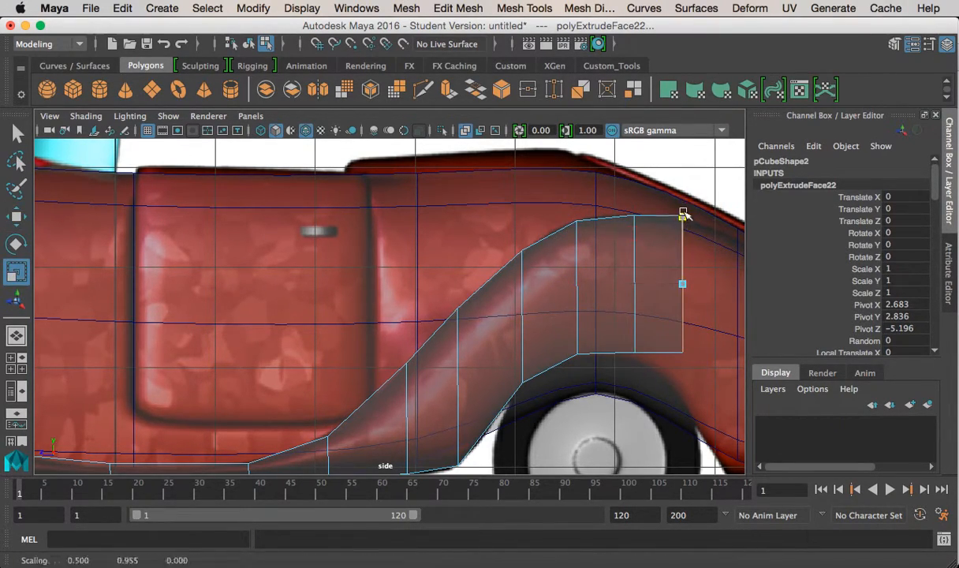
left_click_drag(683, 213, 682, 238)
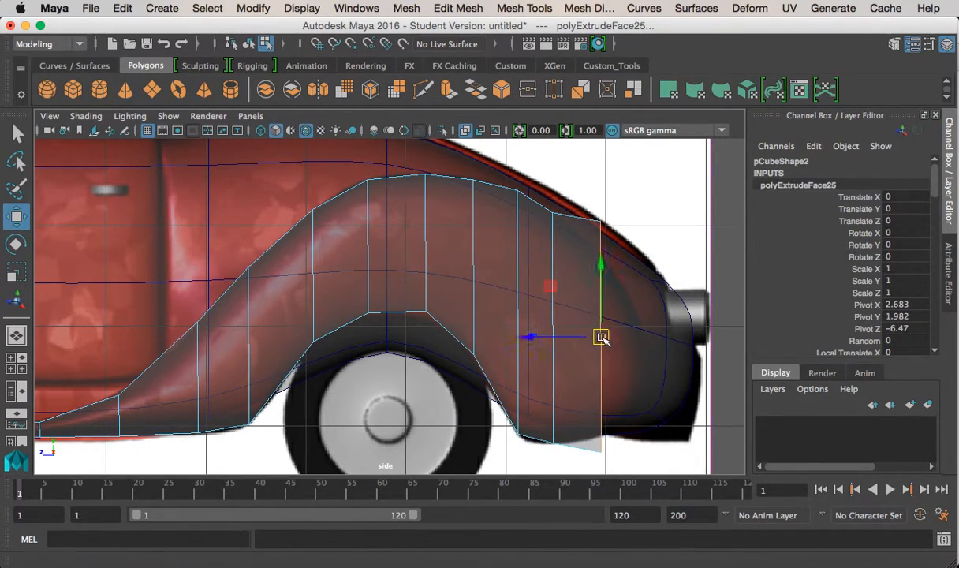
left_click_drag(602, 338, 602, 284)
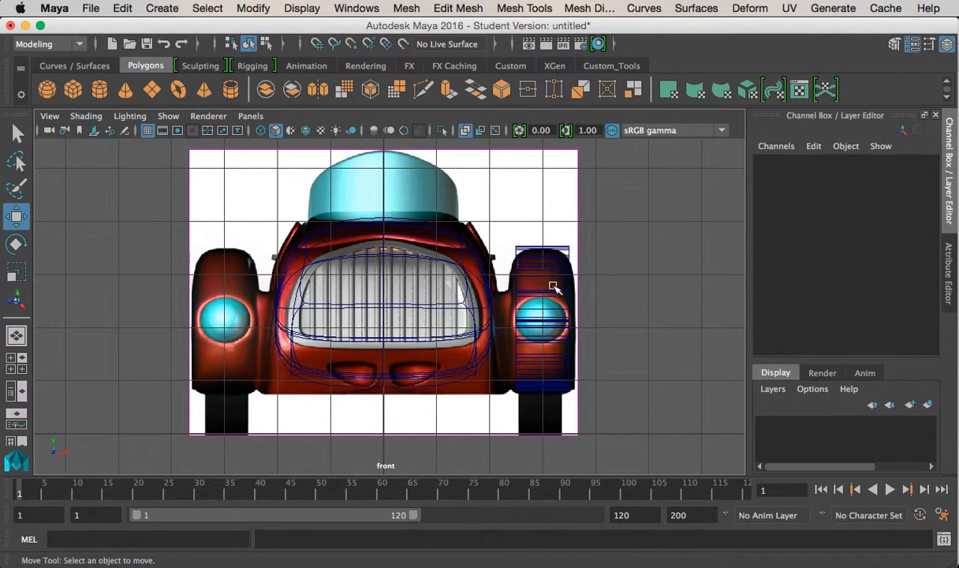
- Orbit the perspective view around the fender strip, ending with an end-on look
left_click(542, 319)
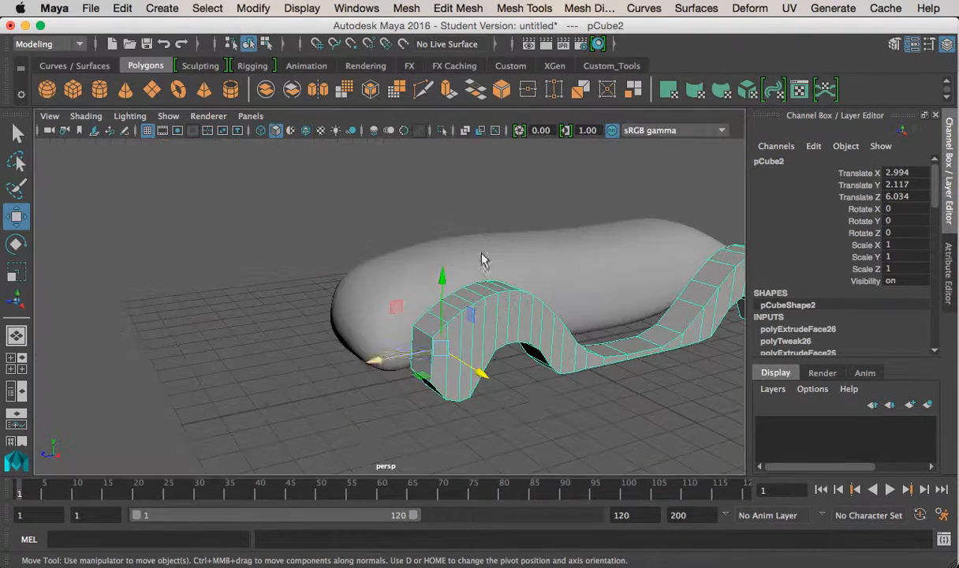
left_click_drag(481, 260, 454, 355)
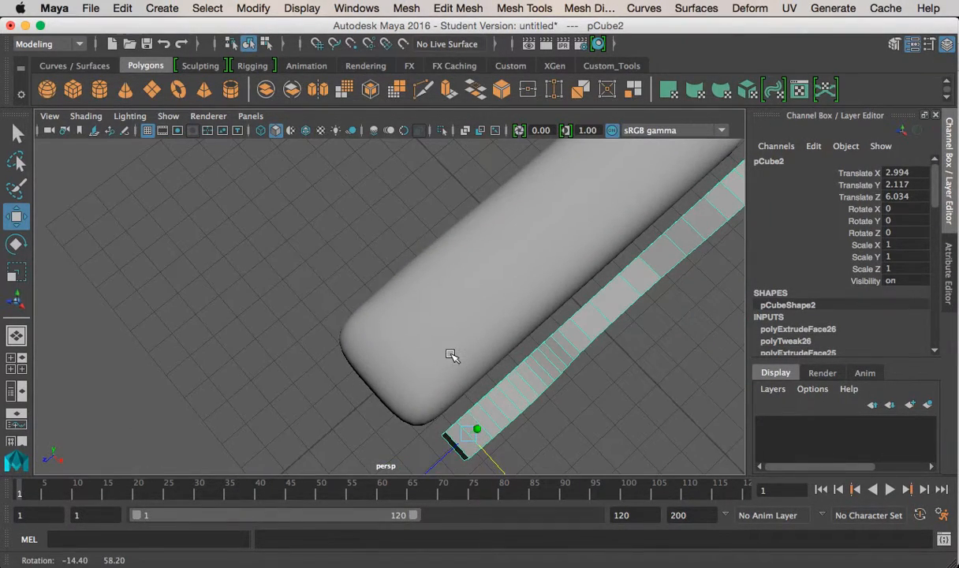
left_click_drag(452, 355, 582, 322)
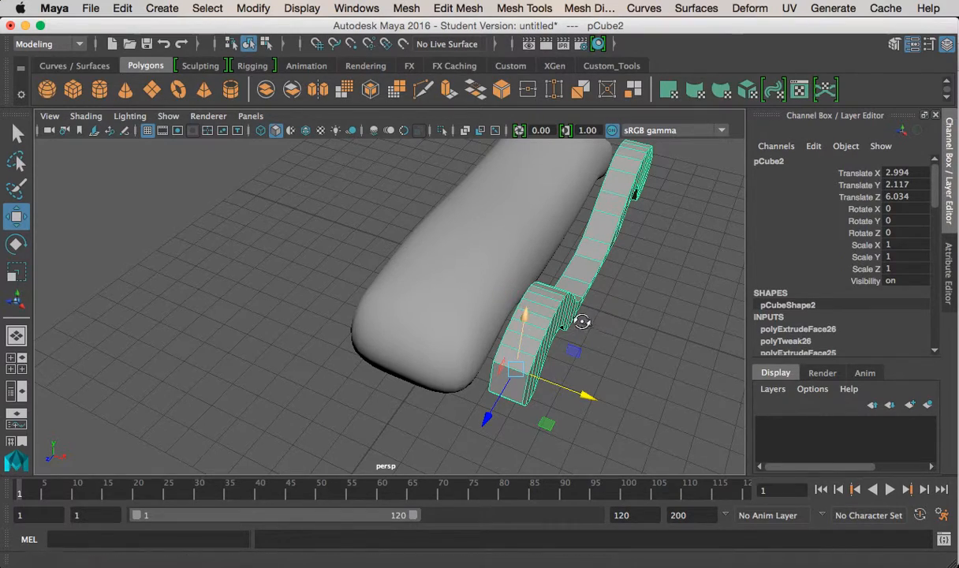
left_click_drag(582, 322, 544, 368)
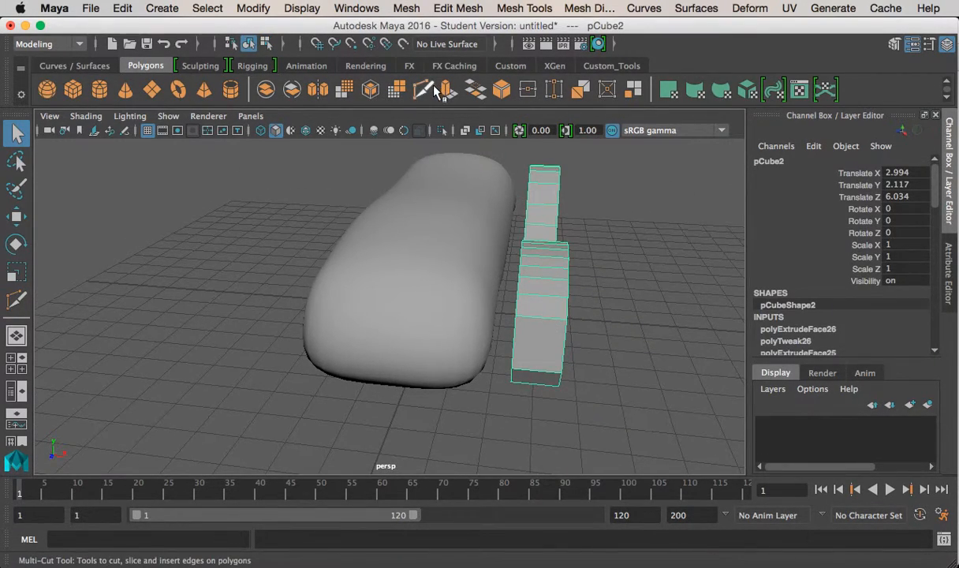
- Insert a lengthwise centre edge loop with the Multi-Cut Tool, dismissing the low-ink printer alert
left_click(424, 89)
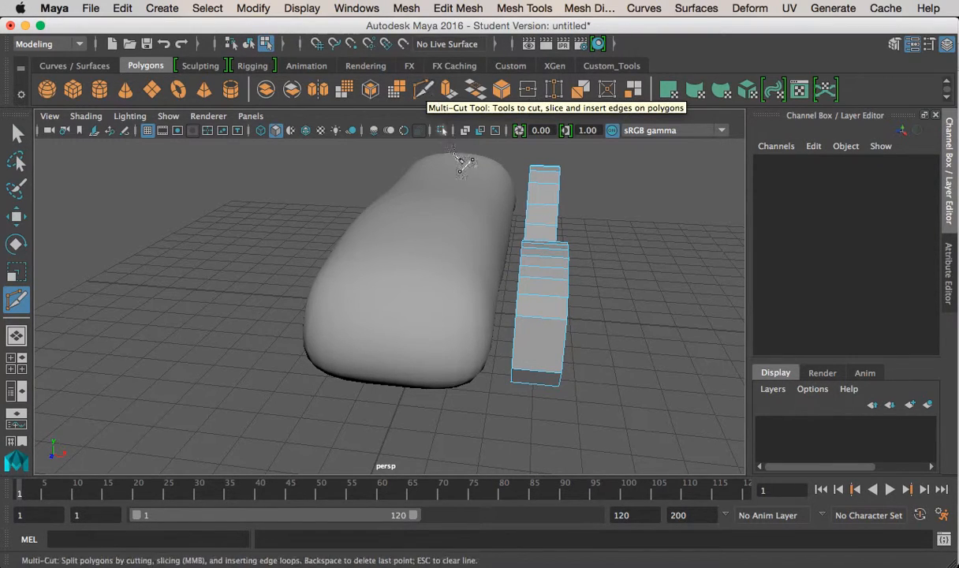
mouse_move(424, 89)
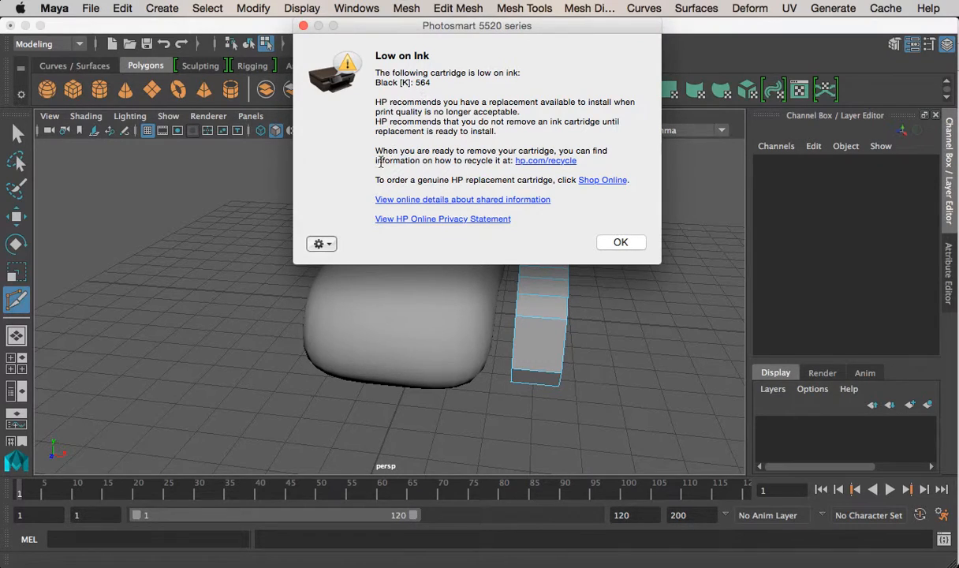
left_click(621, 242)
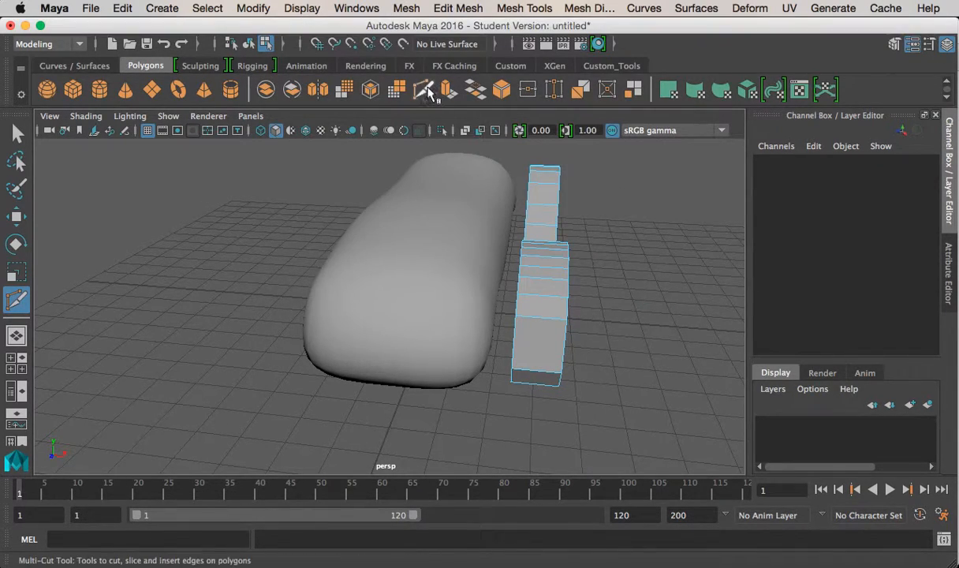
left_click(423, 90)
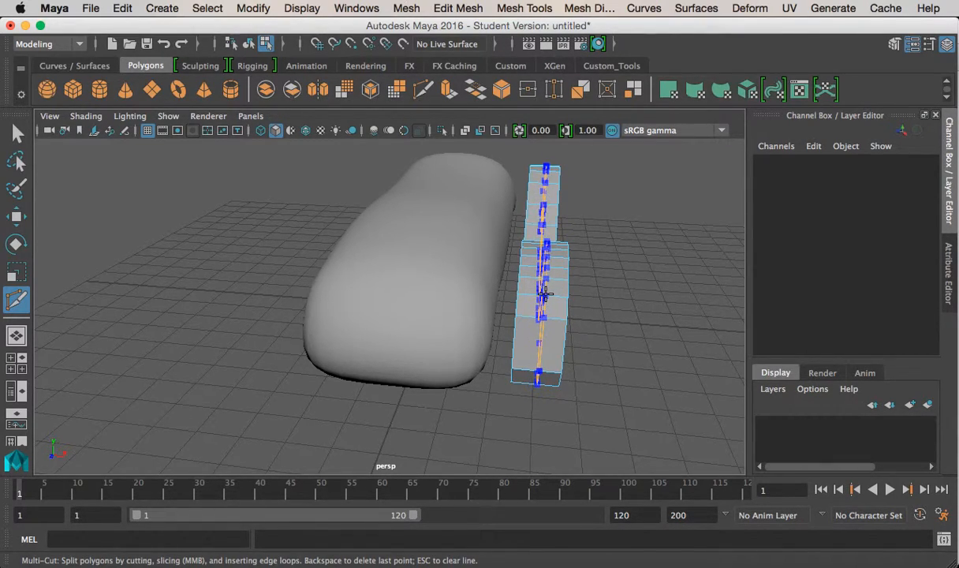
left_click(17, 132)
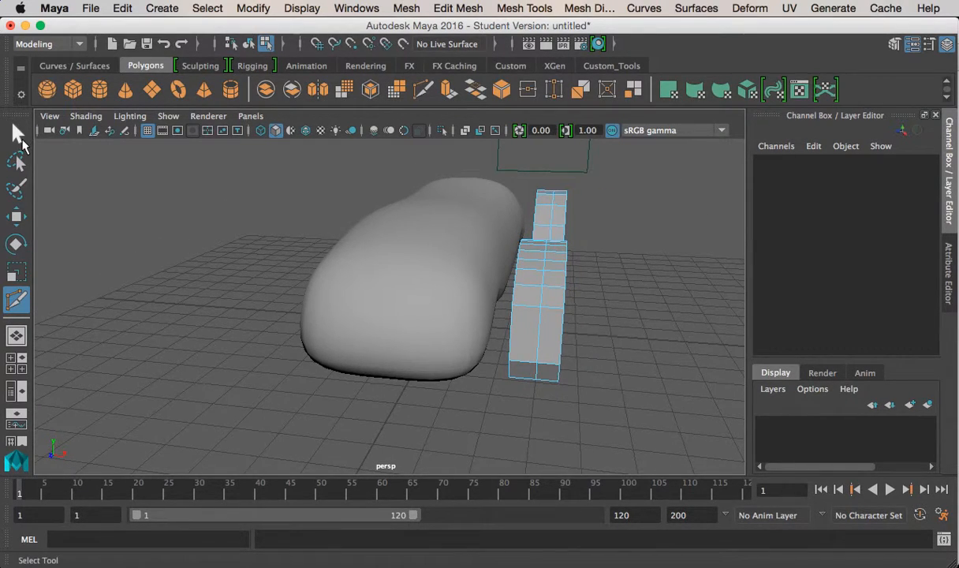
left_click(548, 336)
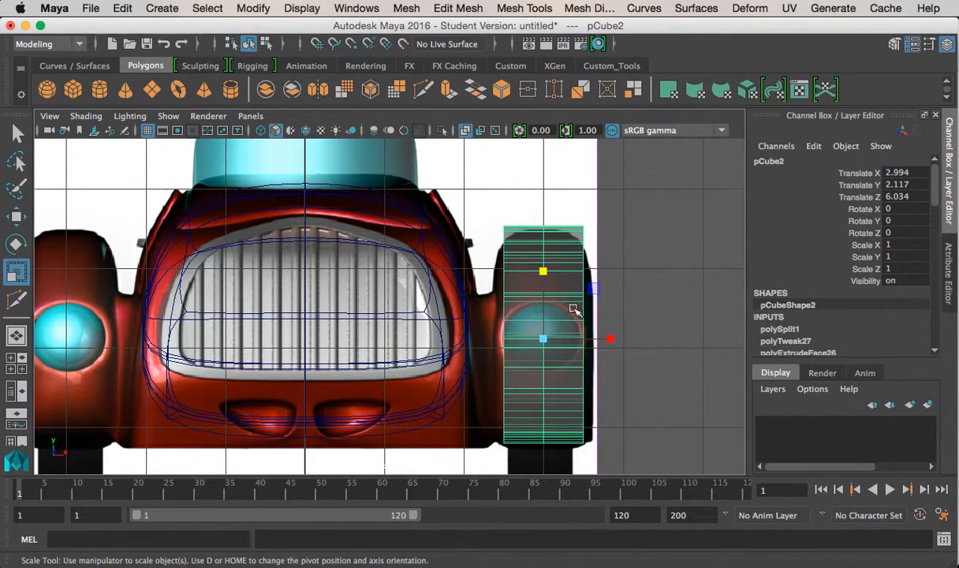
- Widen the fender strip to Scale X 1.253 and dismiss the low-ink printer alert
left_click_drag(610, 340, 610, 342)
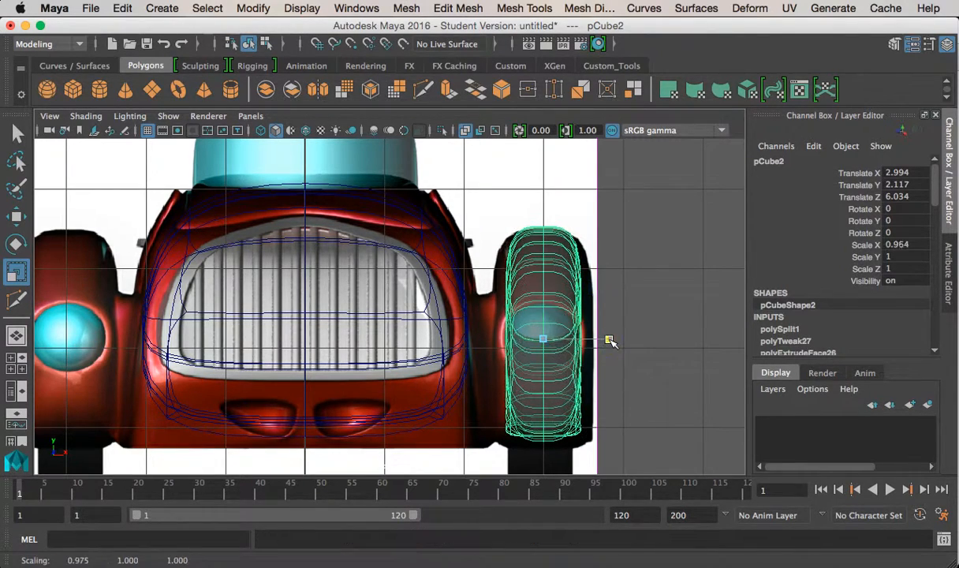
left_click_drag(611, 339, 627, 341)
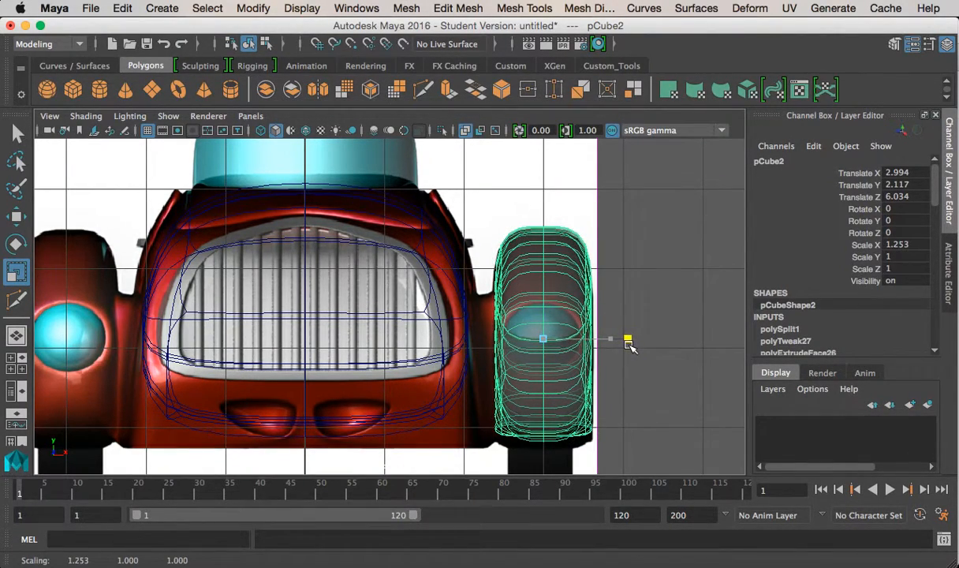
left_click_drag(542, 339, 543, 272)
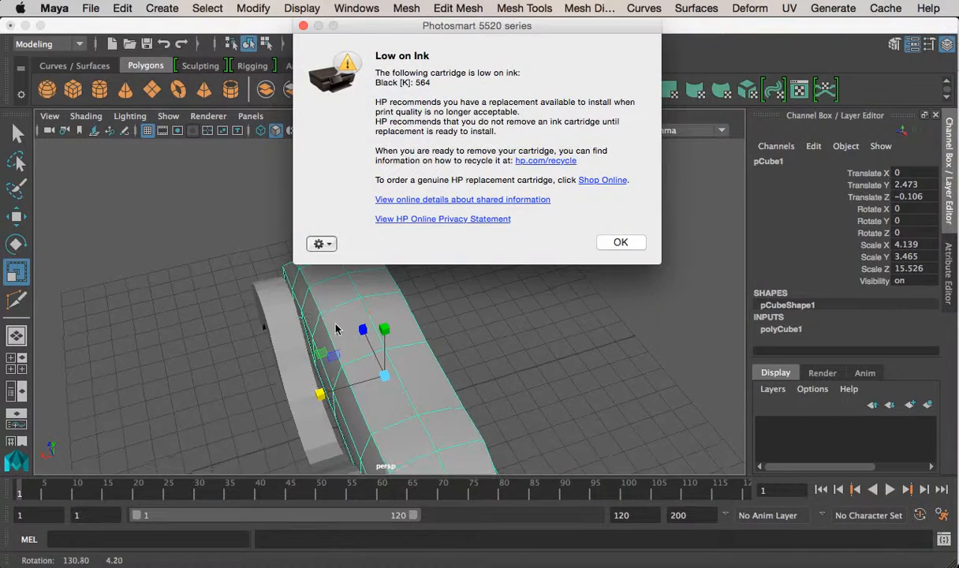
left_click(621, 242)
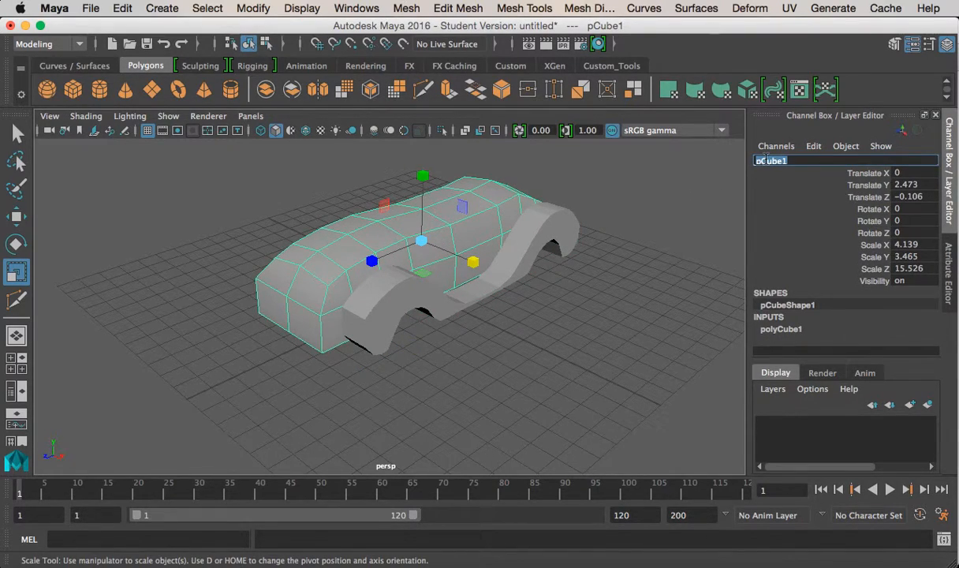
- Enter the new body block name in the Channel Box, check the fender's name, then deselect
type("Body")
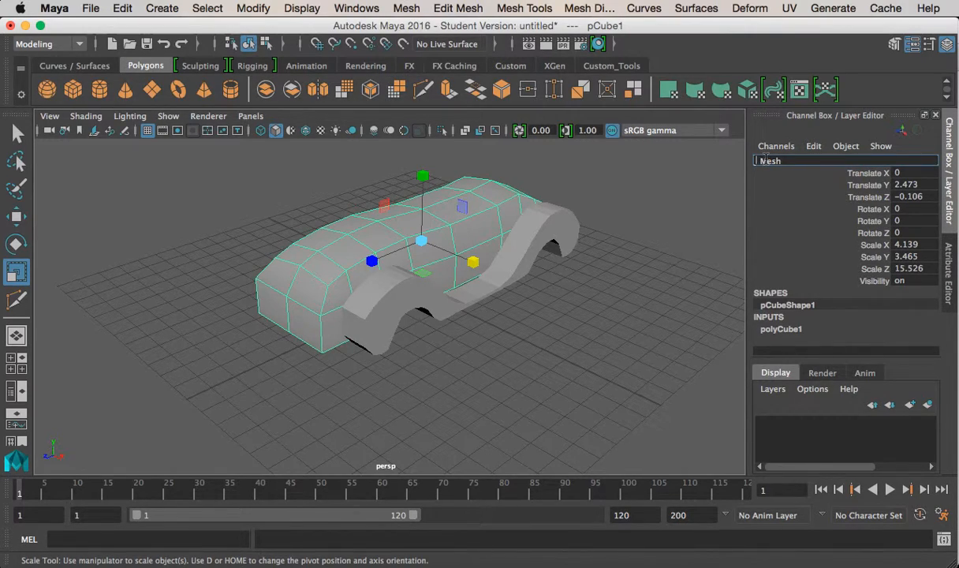
left_click(586, 328)
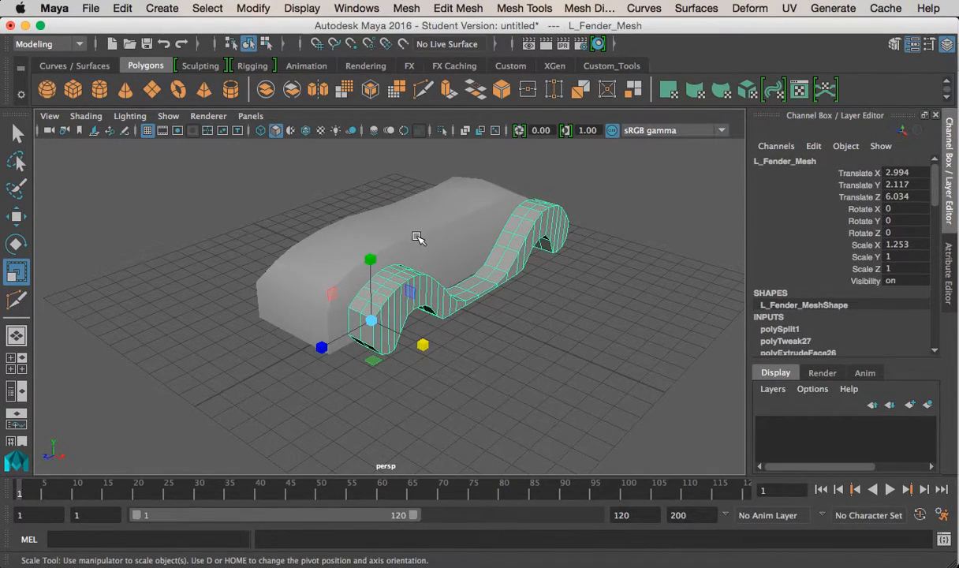
left_click(550, 257)
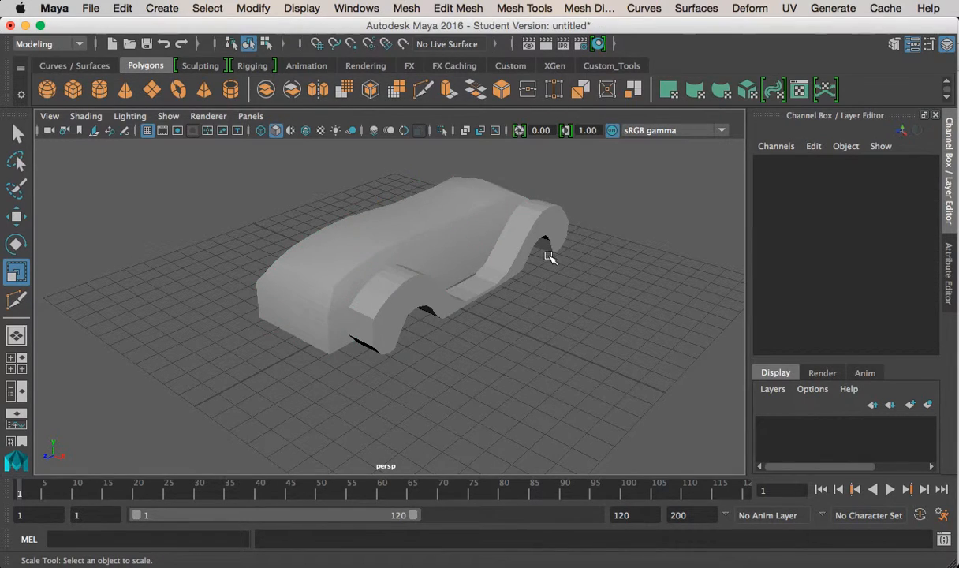
left_click(394, 276)
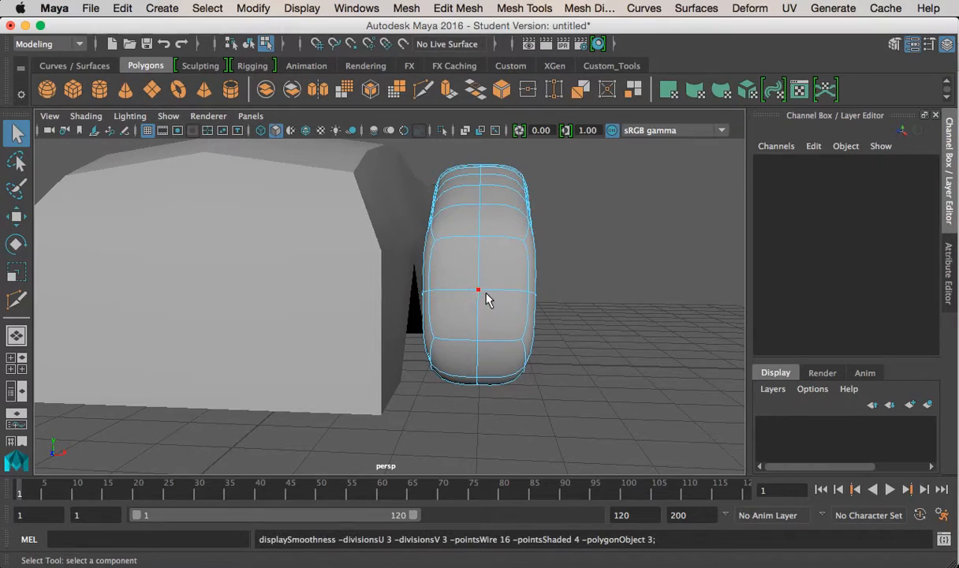
- Orbit and zoom around the fender's front arch to inspect the new center edge loop
left_click_drag(485, 298, 395, 288)
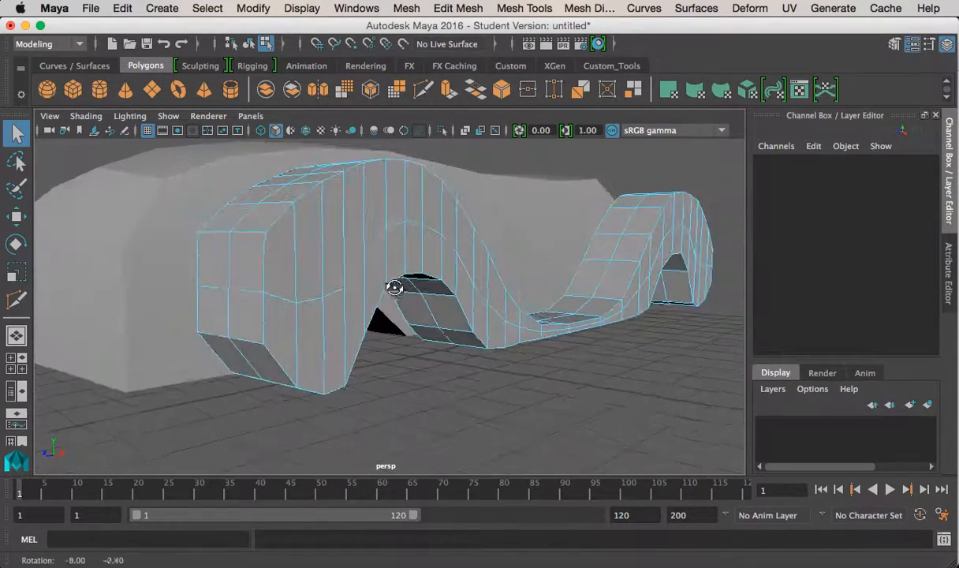
left_click_drag(395, 288, 386, 296)
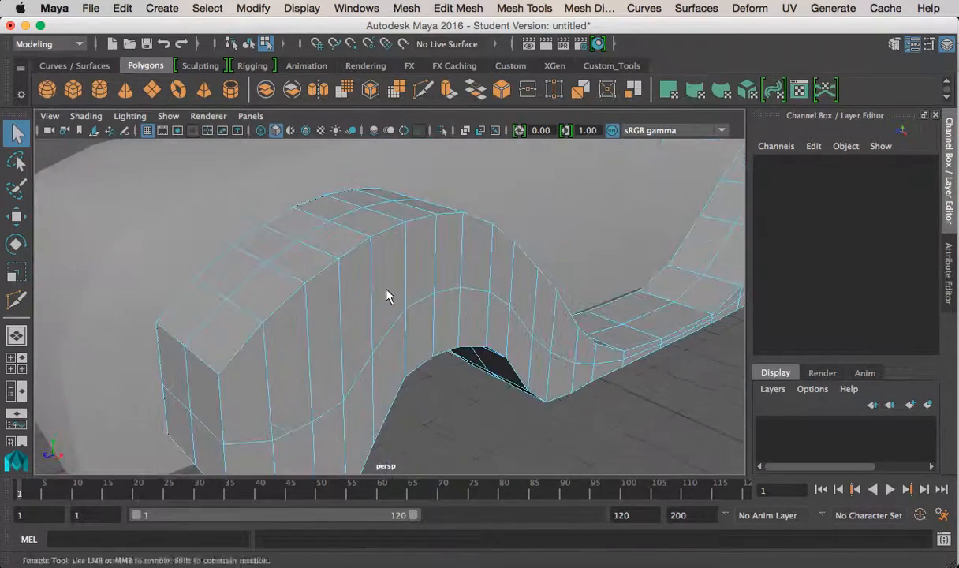
left_click_drag(386, 296, 505, 275)
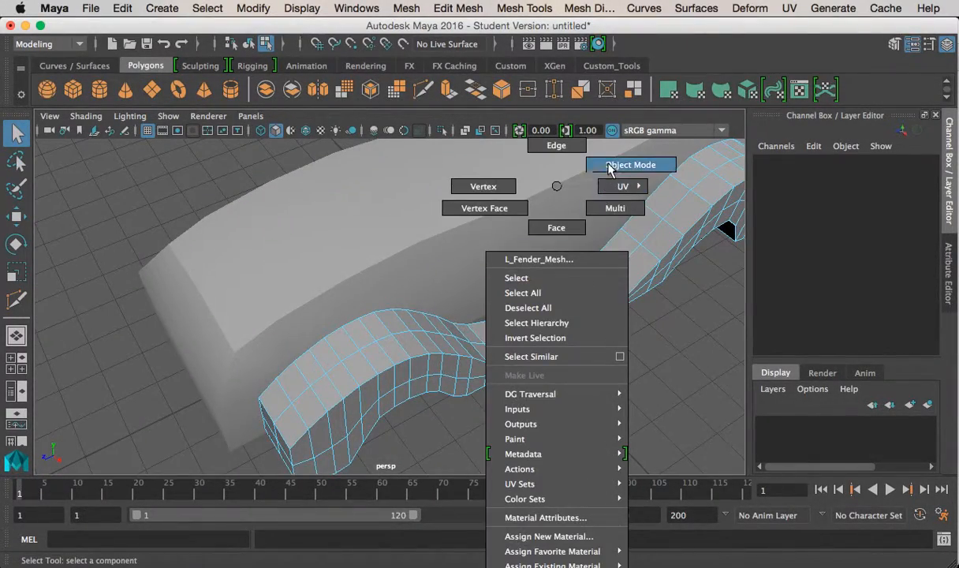
- Return to Object Mode and orbit along the fender and above the car body
left_click(631, 164)
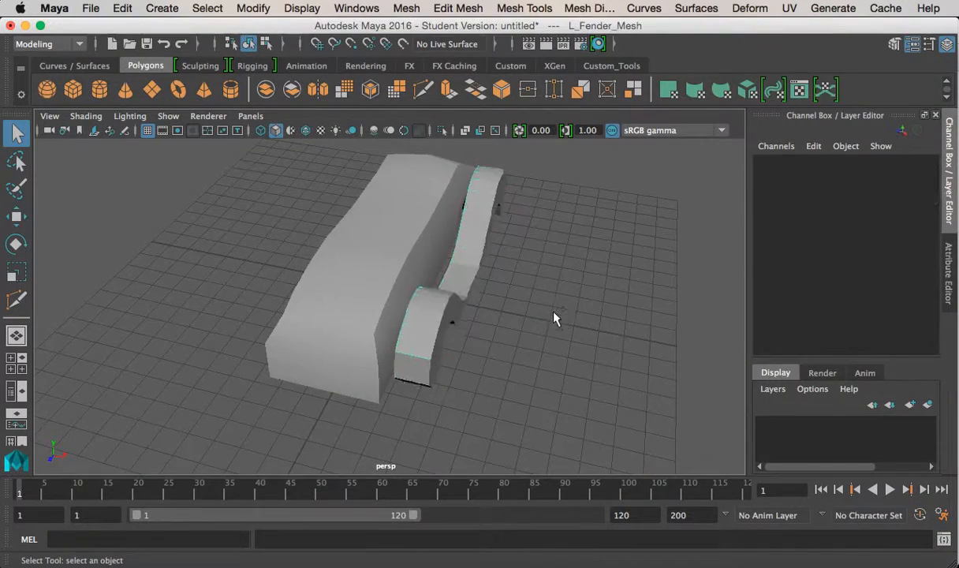
left_click_drag(555, 318, 491, 329)
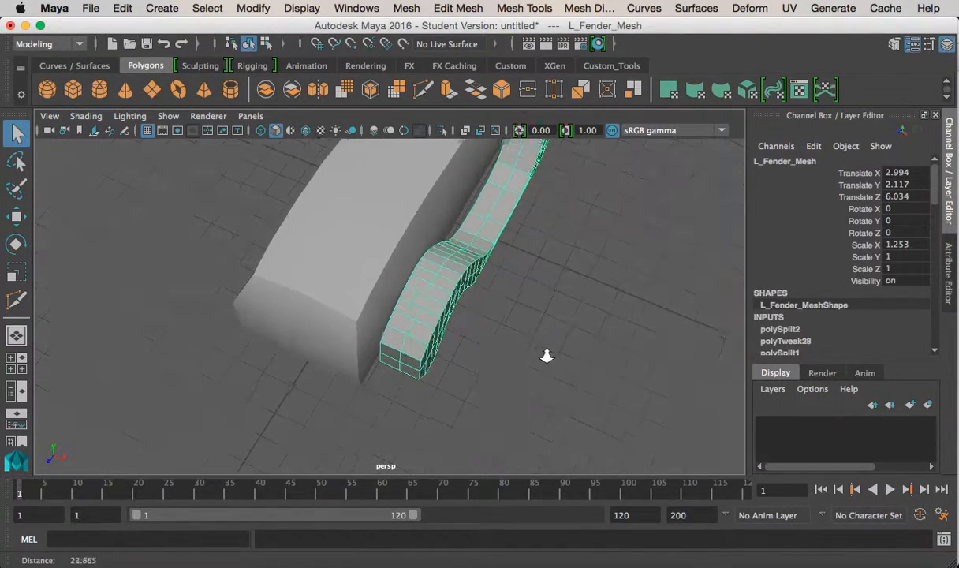
left_click_drag(547, 356, 474, 275)
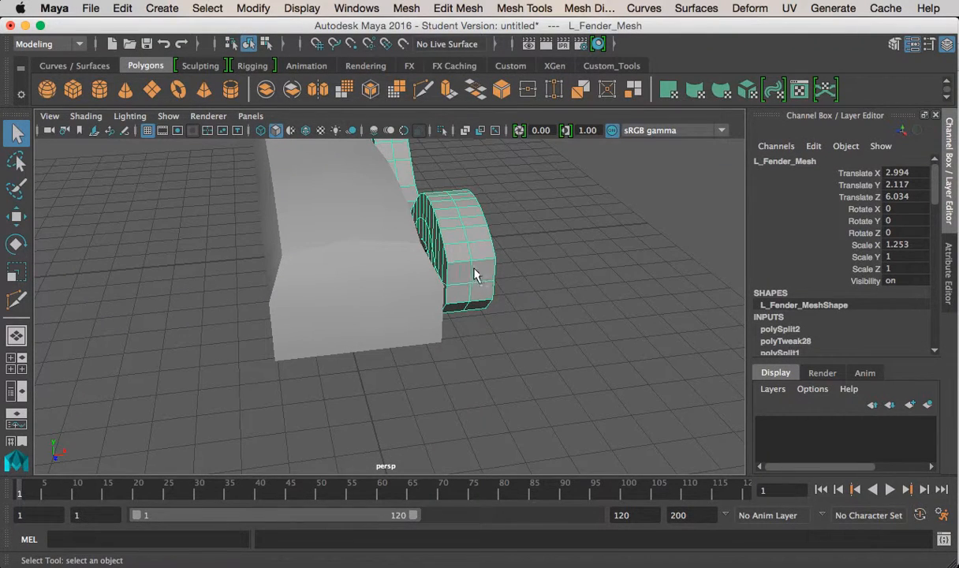
mouse_move(472, 282)
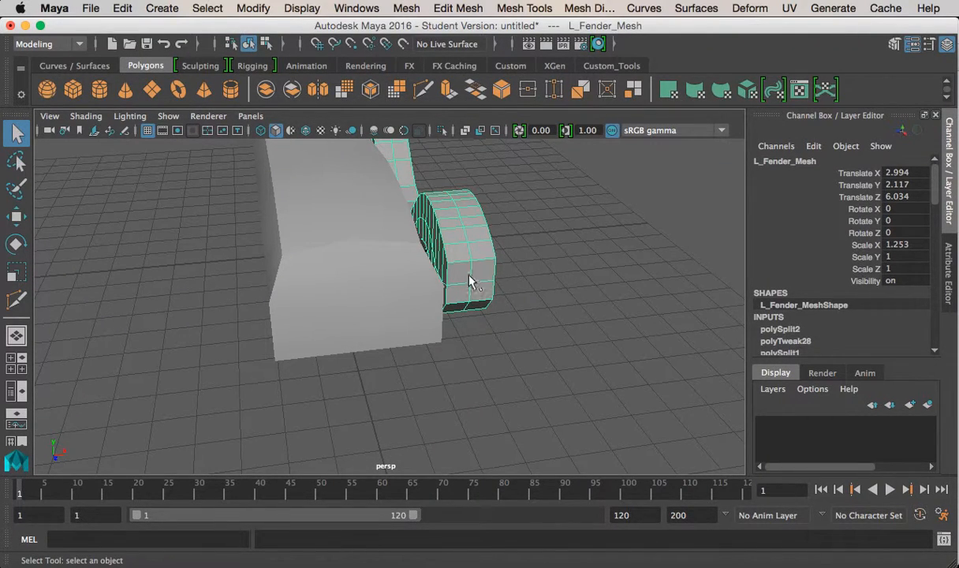
mouse_move(478, 296)
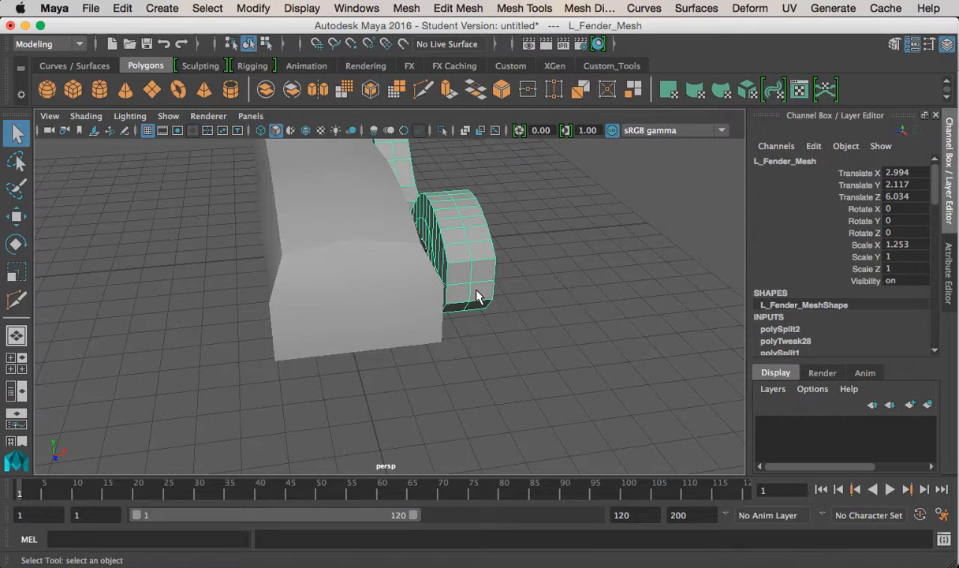
left_click_drag(474, 296, 536, 371)
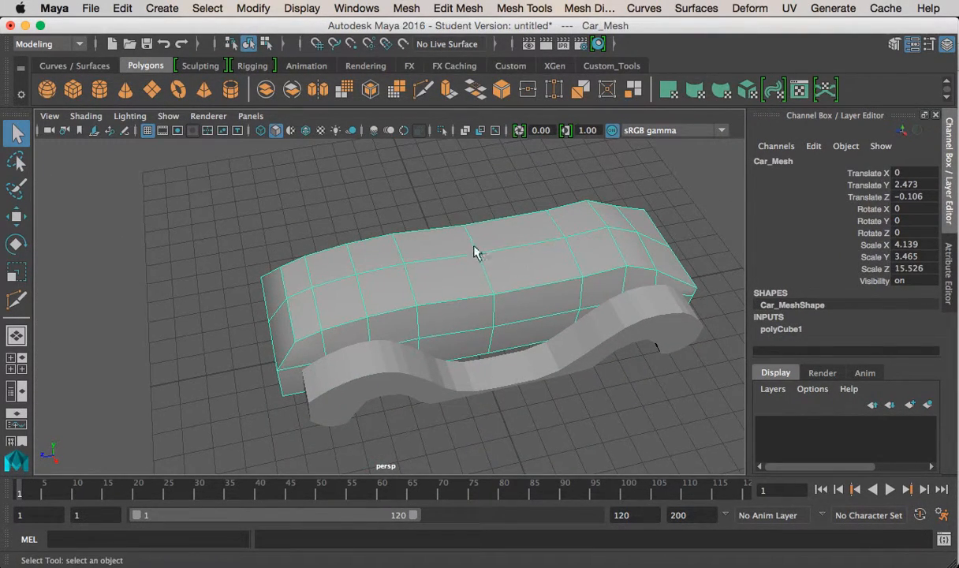
mouse_move(495, 263)
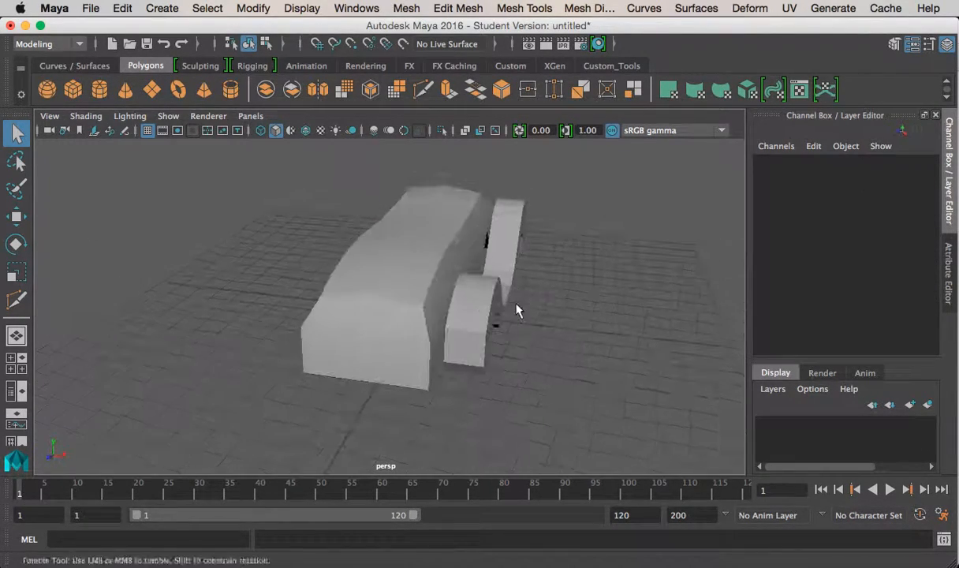
left_click_drag(517, 312, 550, 361)
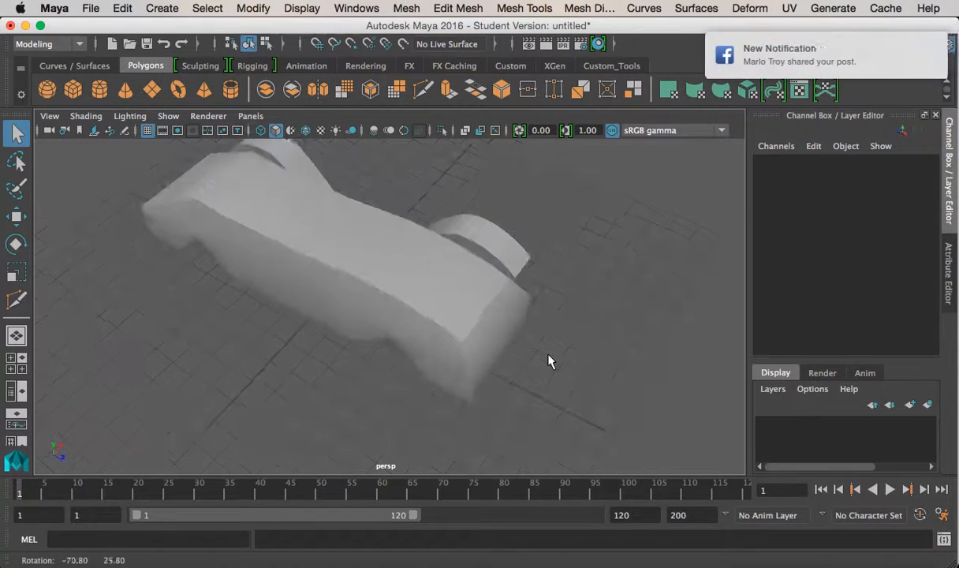
left_click_drag(550, 361, 418, 318)
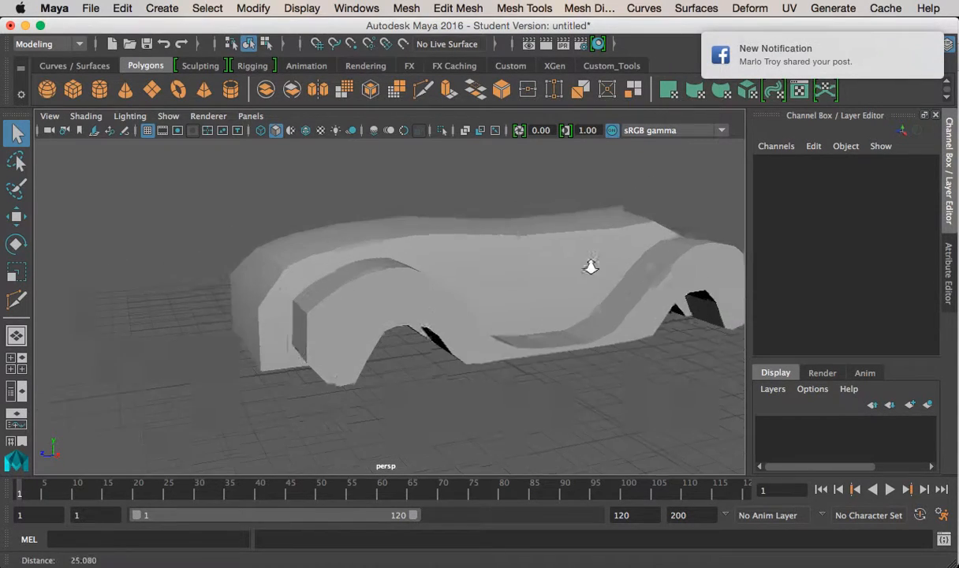
left_click_drag(591, 266, 606, 346)
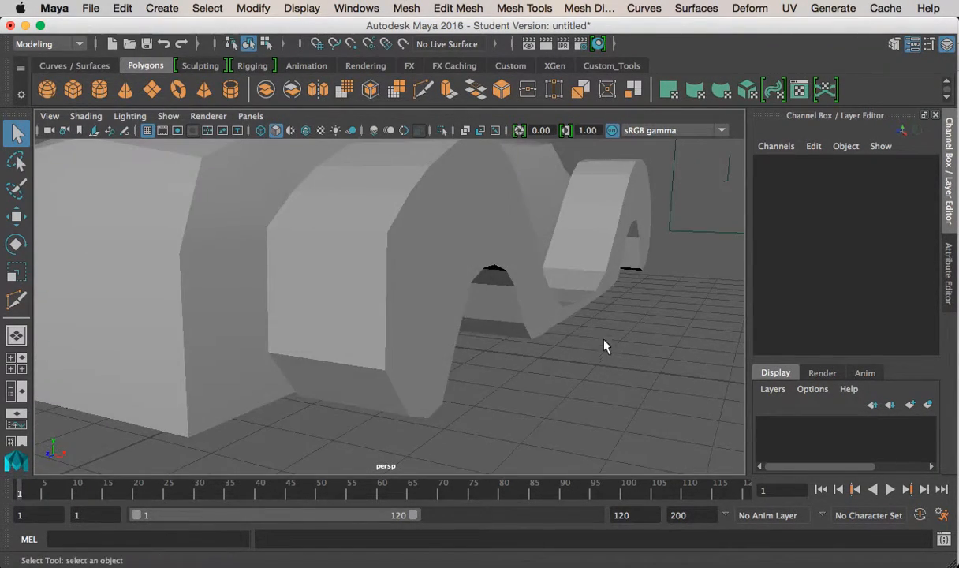
left_click_drag(607, 347, 596, 314)
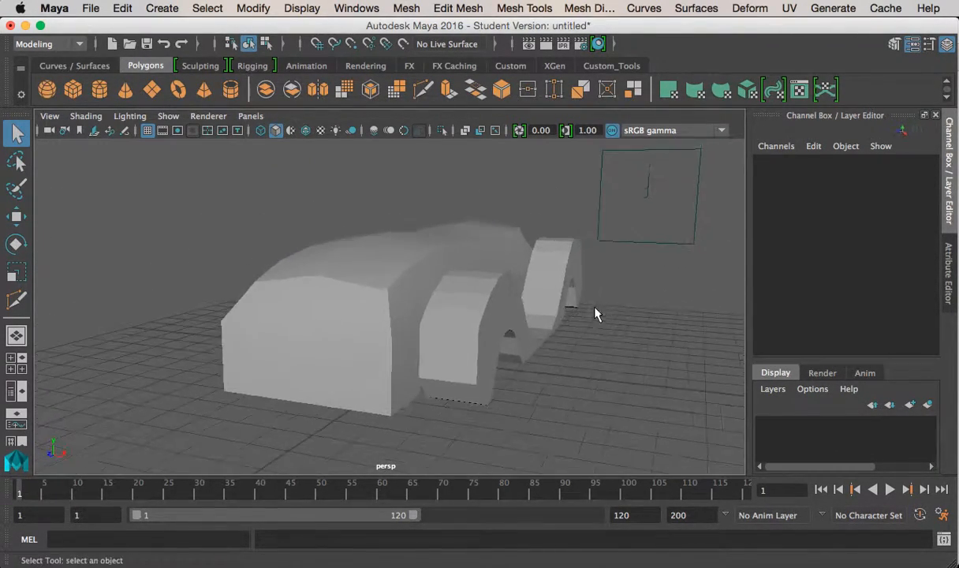